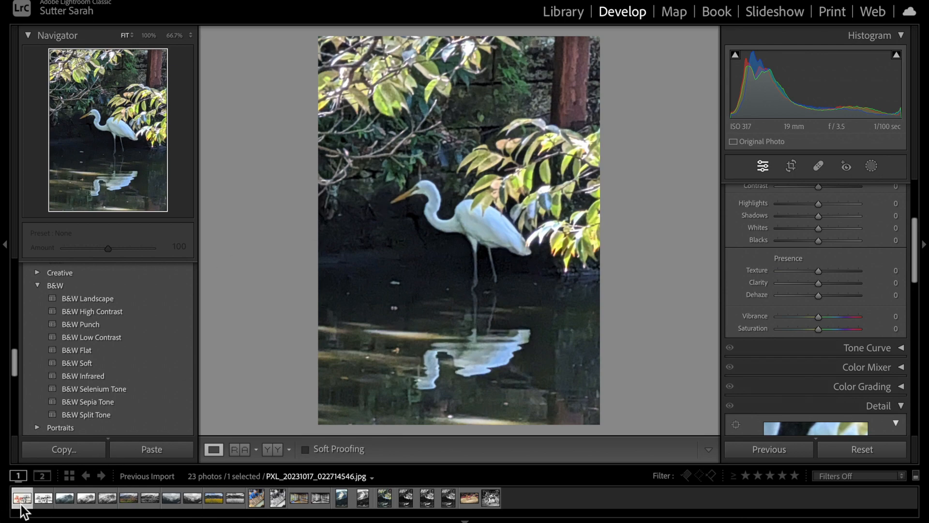
Browse the filmstrip photos — spider lily, mountains, rice field, papermaking, tatami, egret copies — ending on the original egret.
left_click(64, 497)
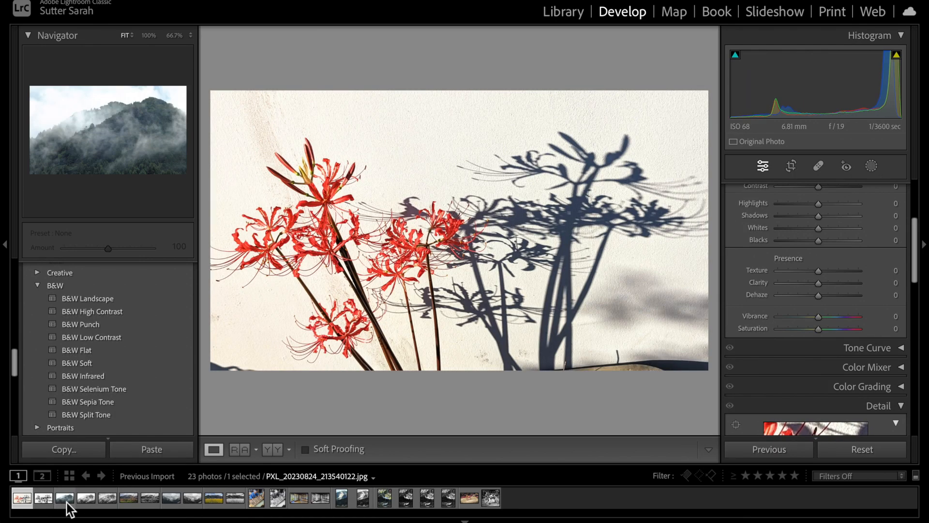
left_click(127, 497)
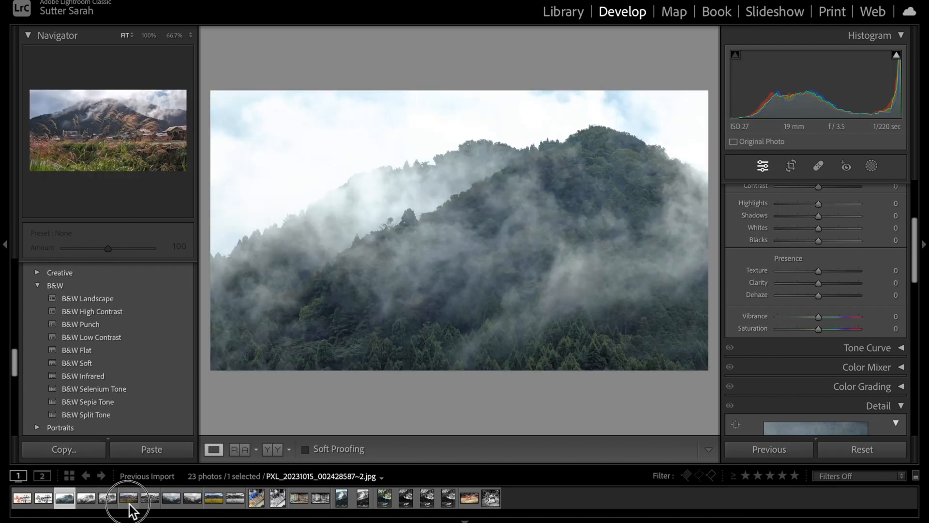
left_click(213, 497)
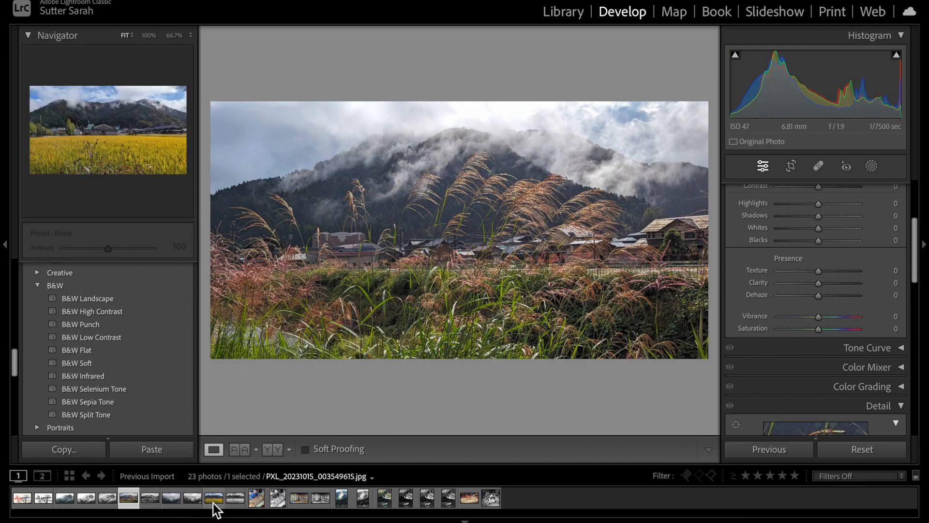
left_click(214, 498)
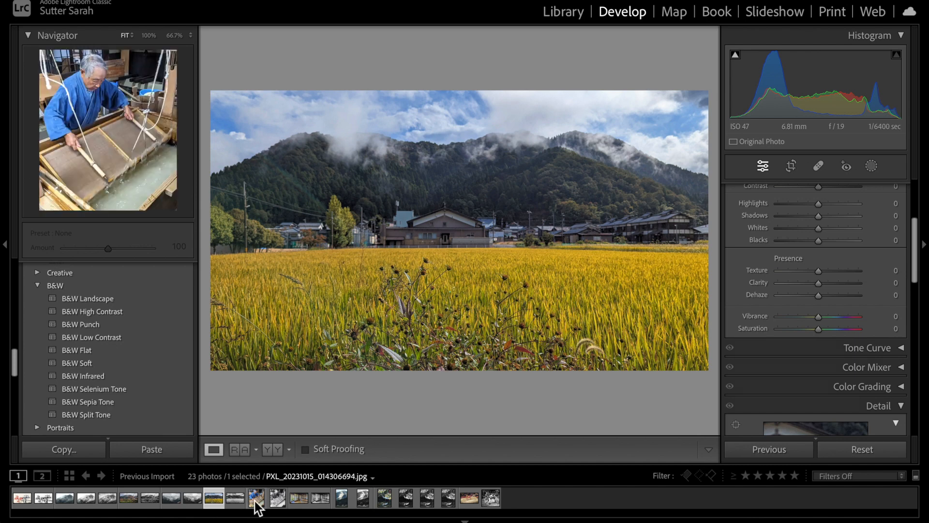
left_click(256, 497)
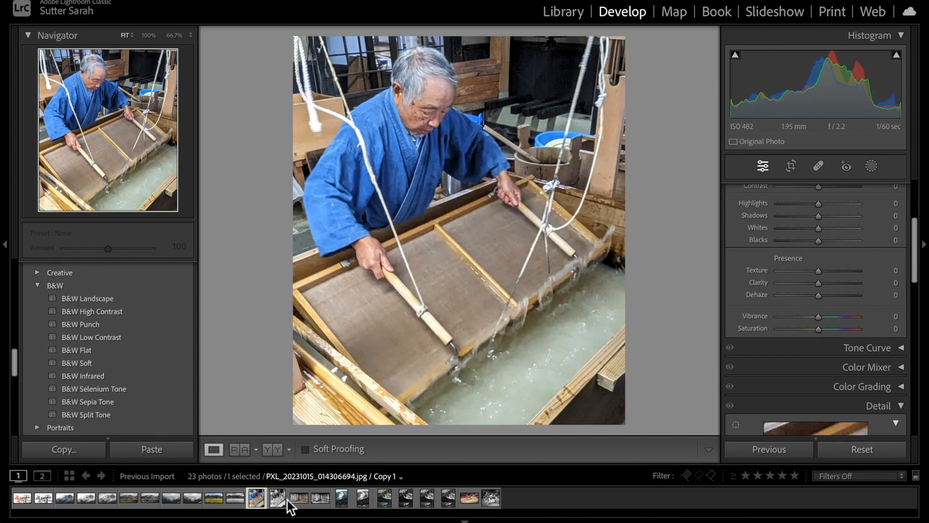
left_click(299, 498)
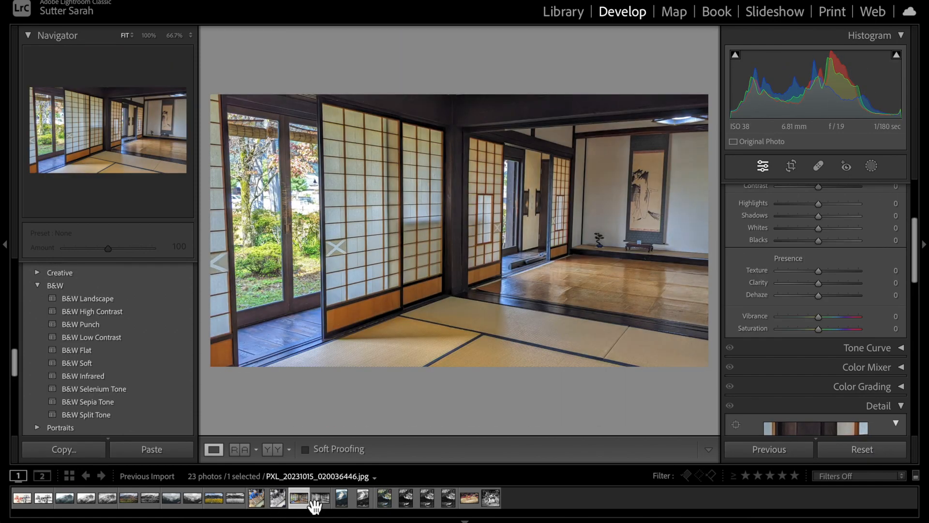
left_click(341, 497)
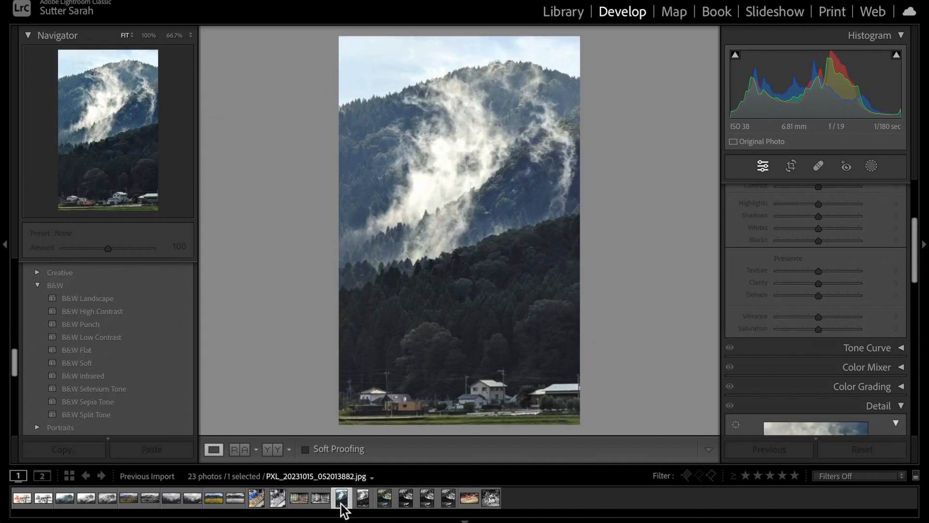
left_click(447, 497)
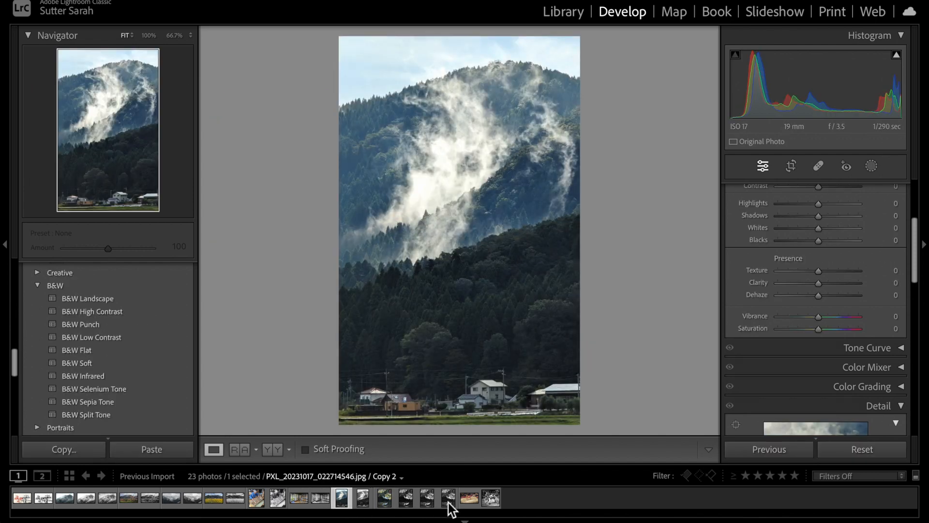
left_click(383, 497)
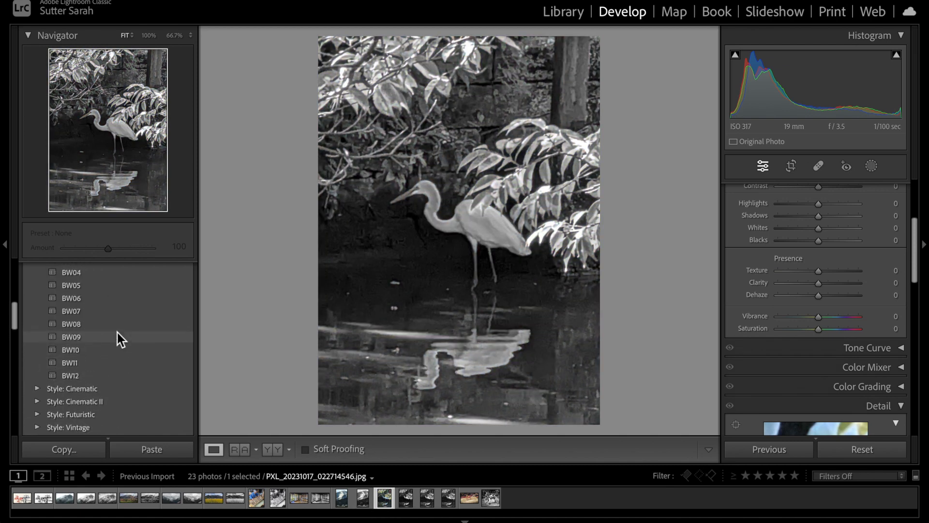
Preview the B&W High Contrast, Punch and Low Contrast presets on the egret, then switch to egret Copy 2.
left_click(28, 267)
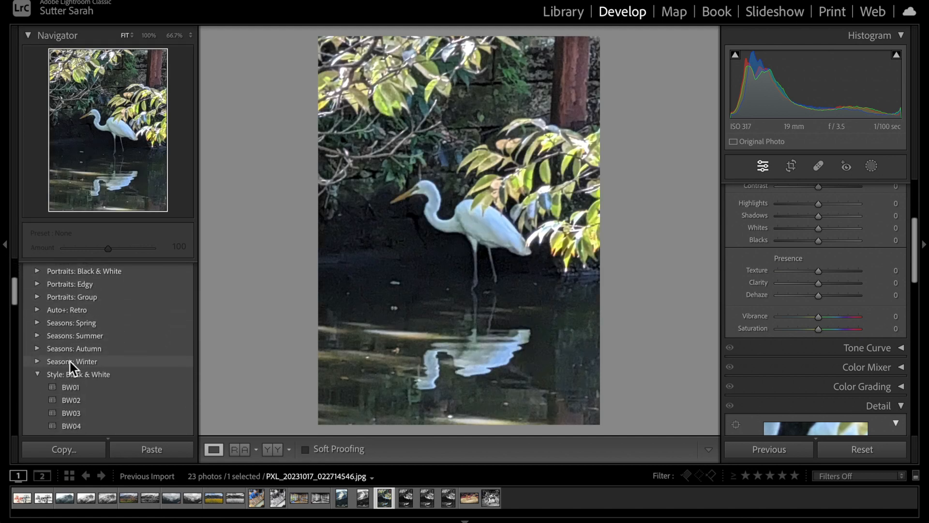
scroll("down", 3)
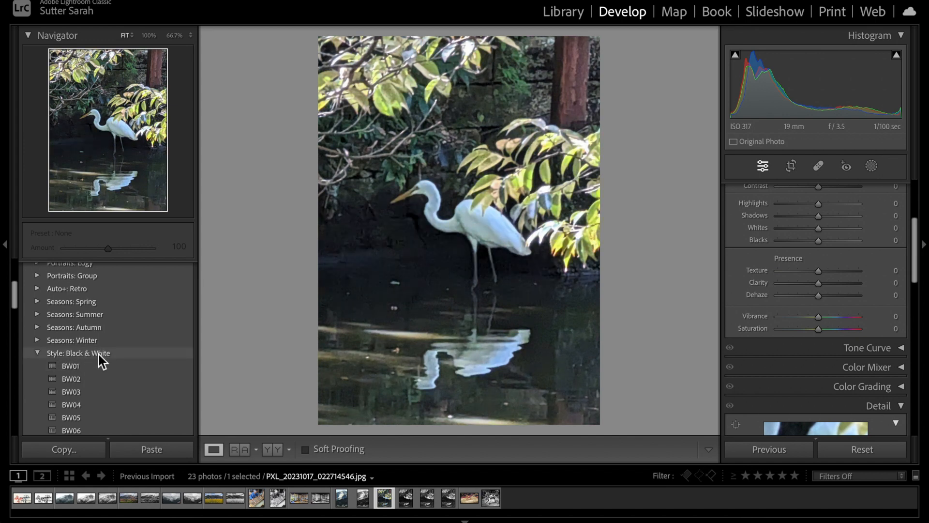
left_click(71, 366)
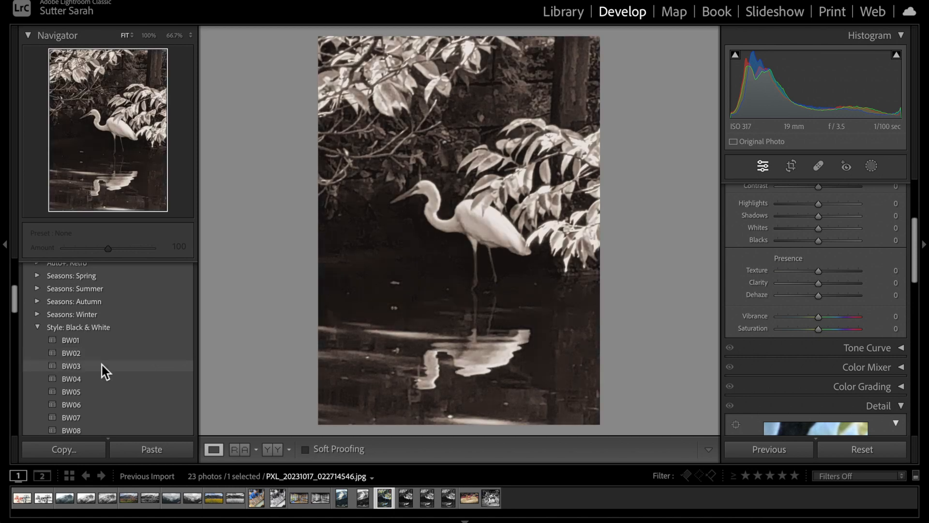
mouse_move(105, 380)
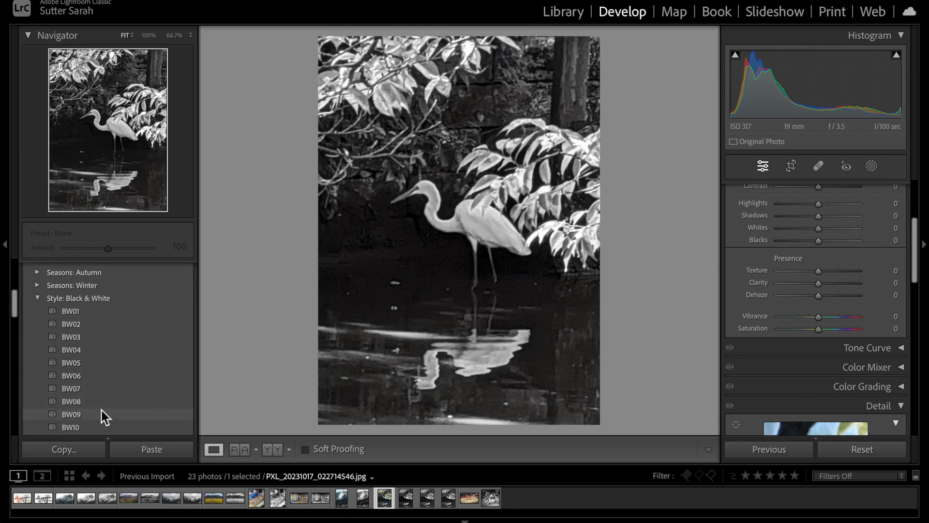
scroll("down", 3)
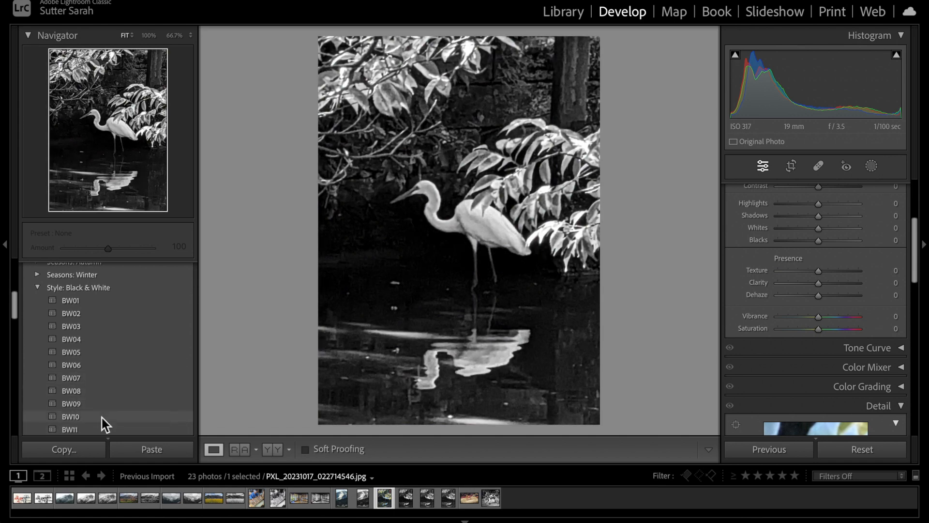
scroll("down", 3)
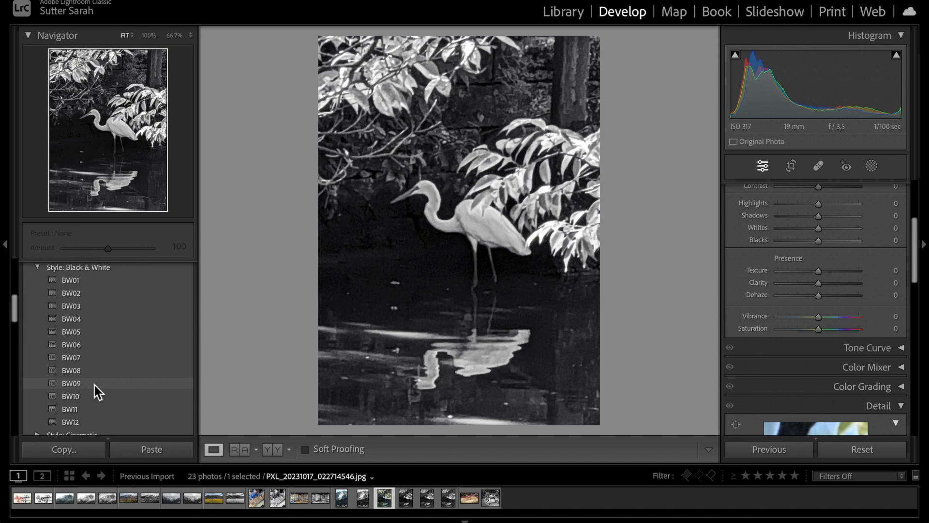
mouse_move(97, 382)
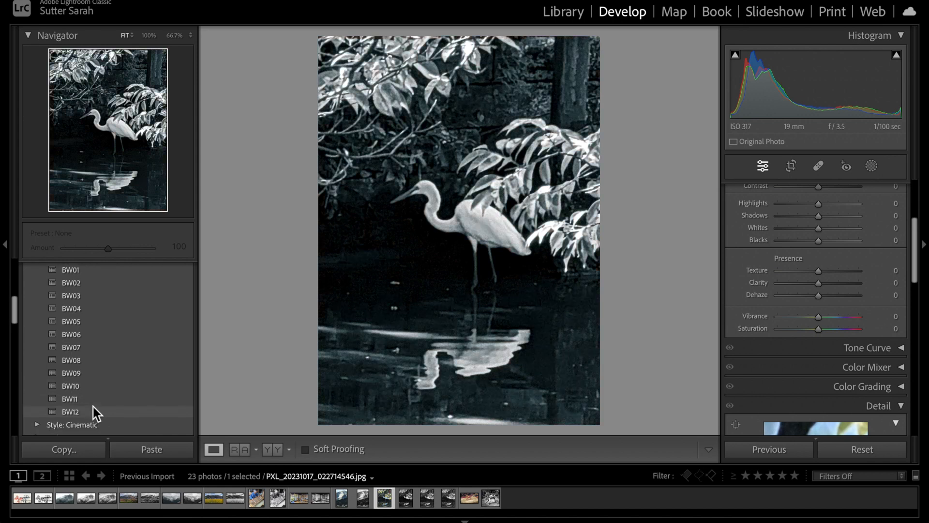
mouse_move(62, 427)
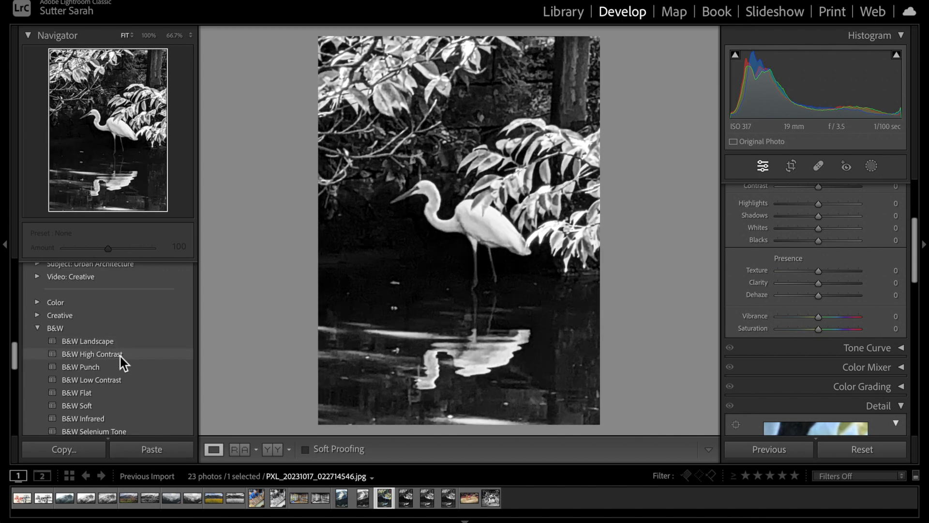
left_click(80, 366)
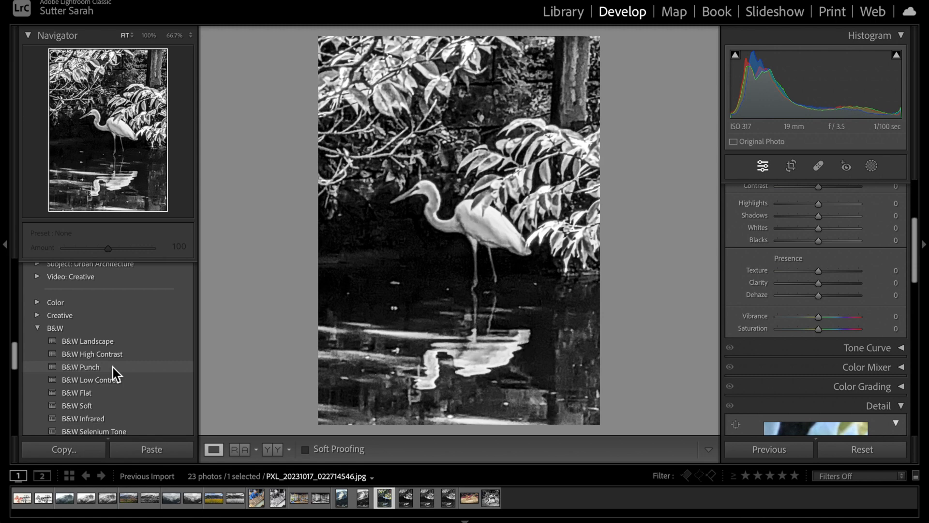
left_click(91, 379)
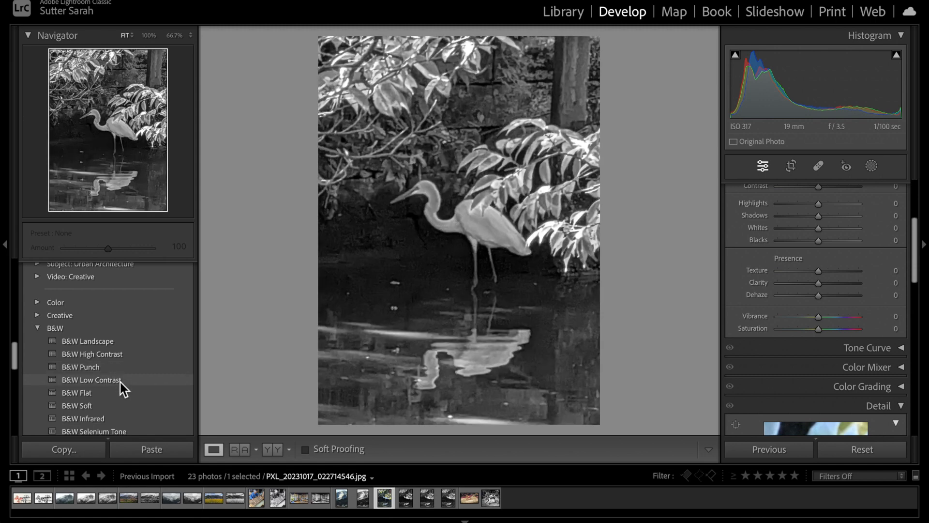
left_click(91, 379)
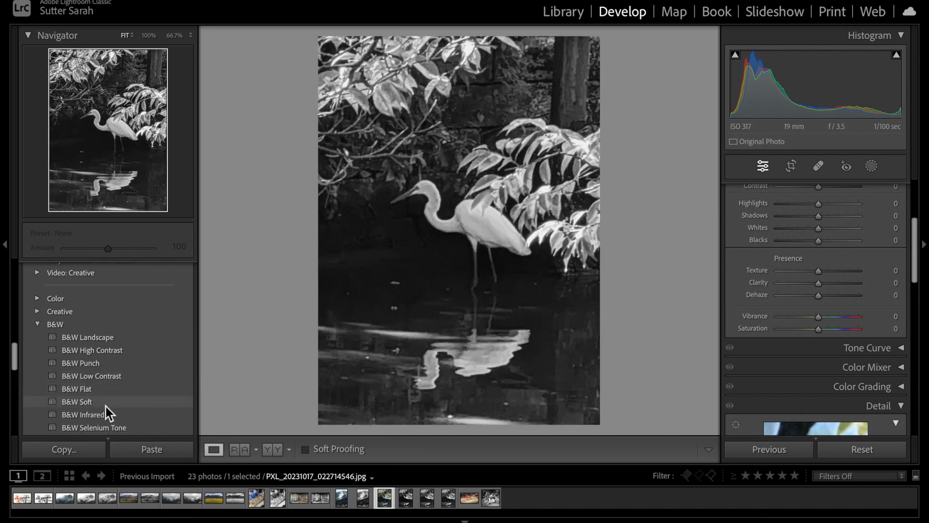
scroll("down", 3)
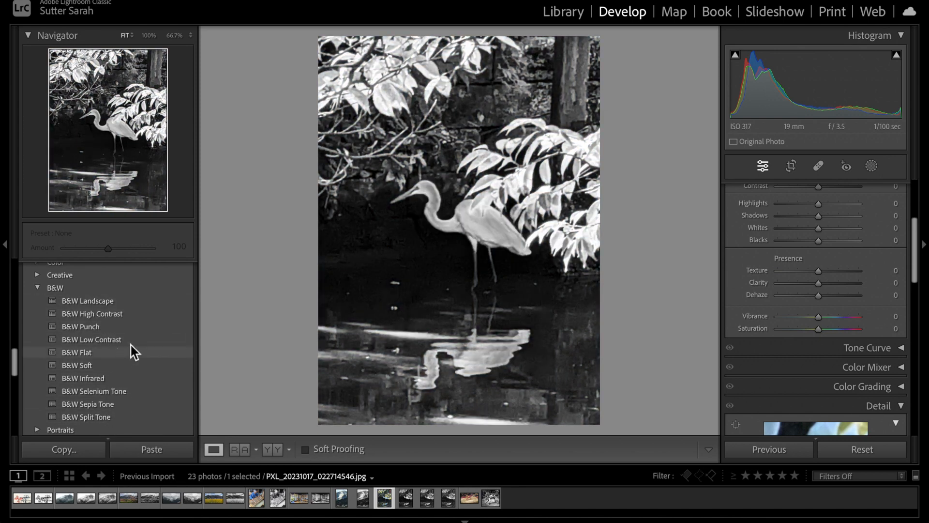
left_click(383, 497)
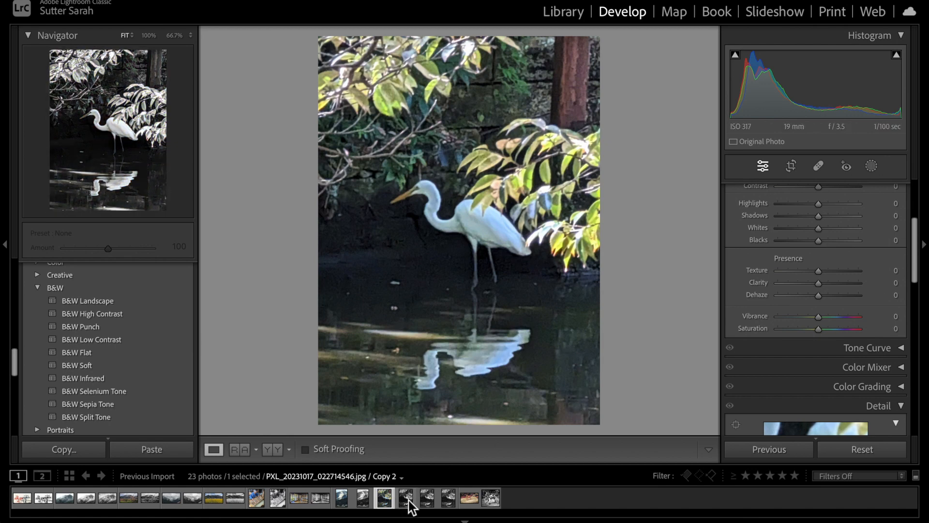
left_click(92, 313)
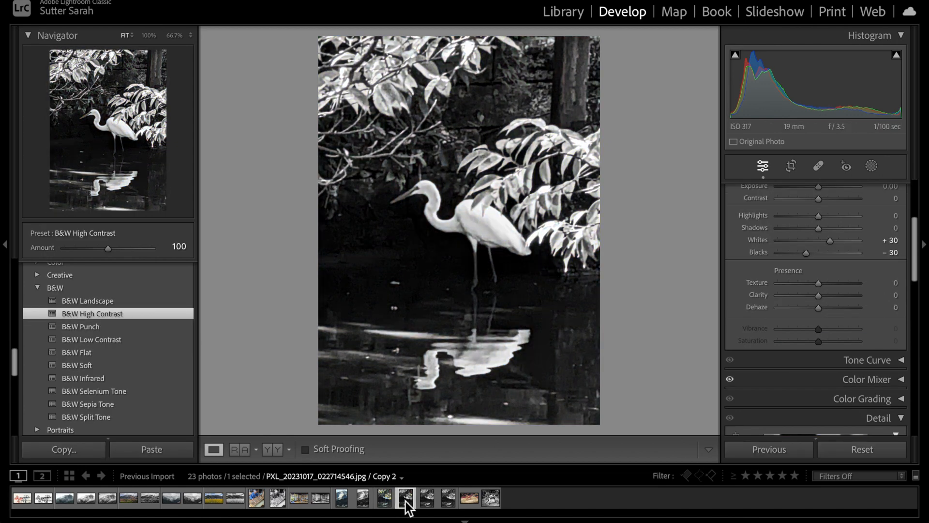
mouse_move(514, 274)
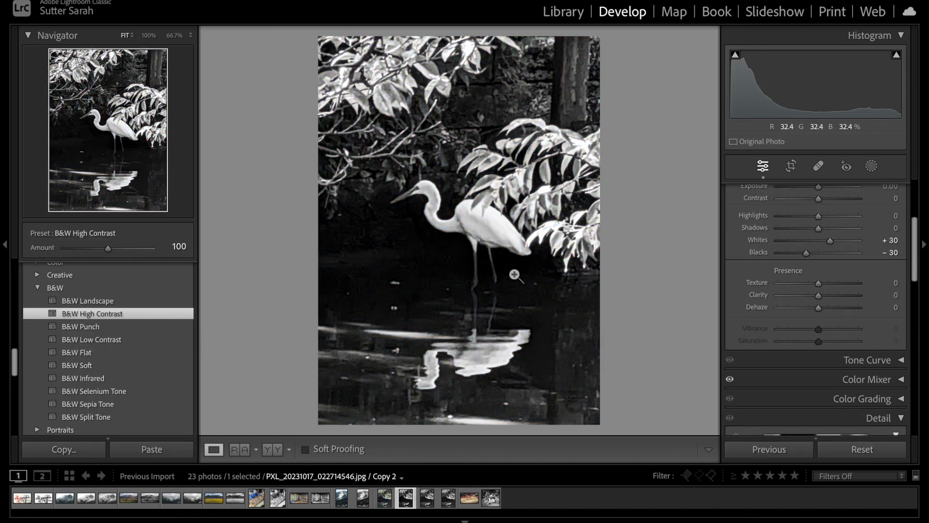
mouse_move(479, 322)
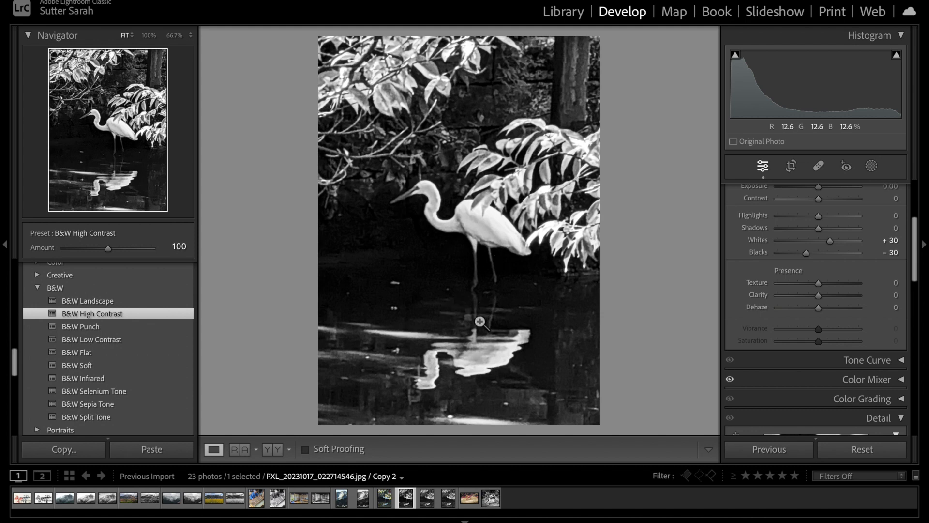
mouse_move(612, 288)
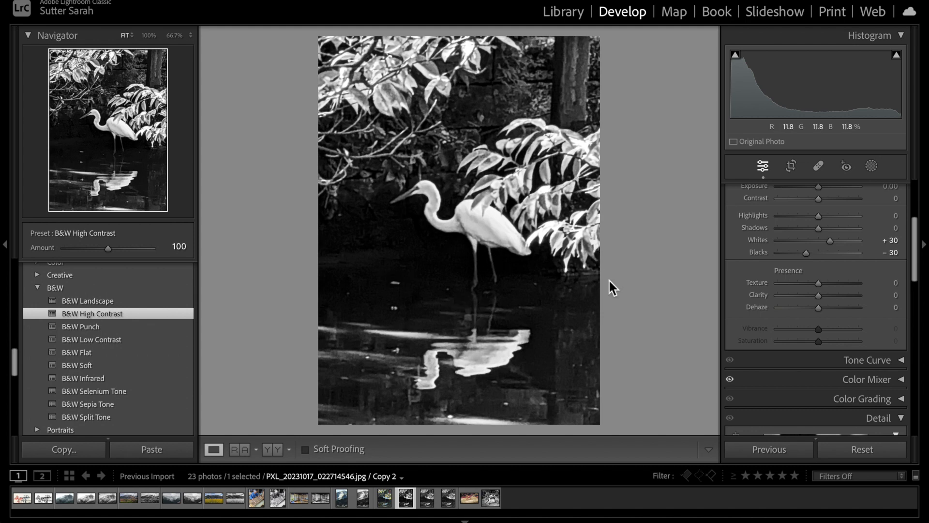
mouse_move(458, 274)
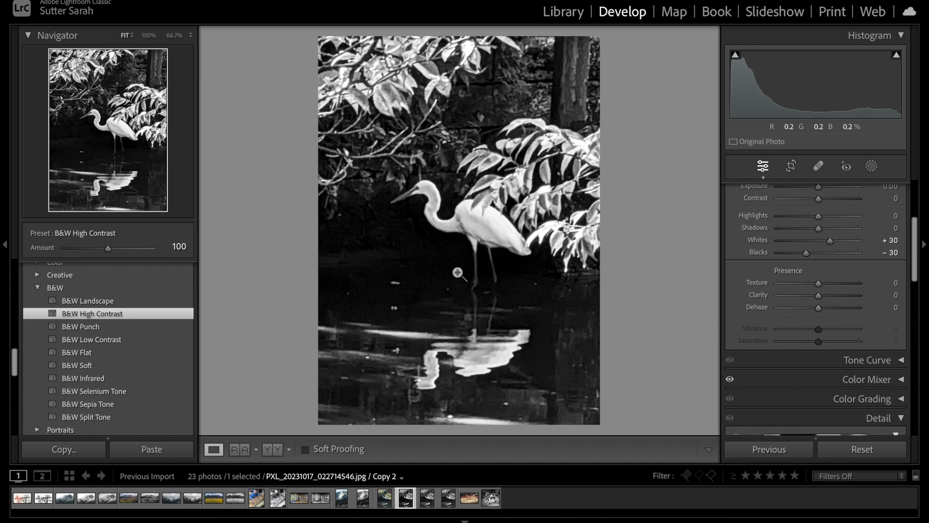
mouse_move(368, 274)
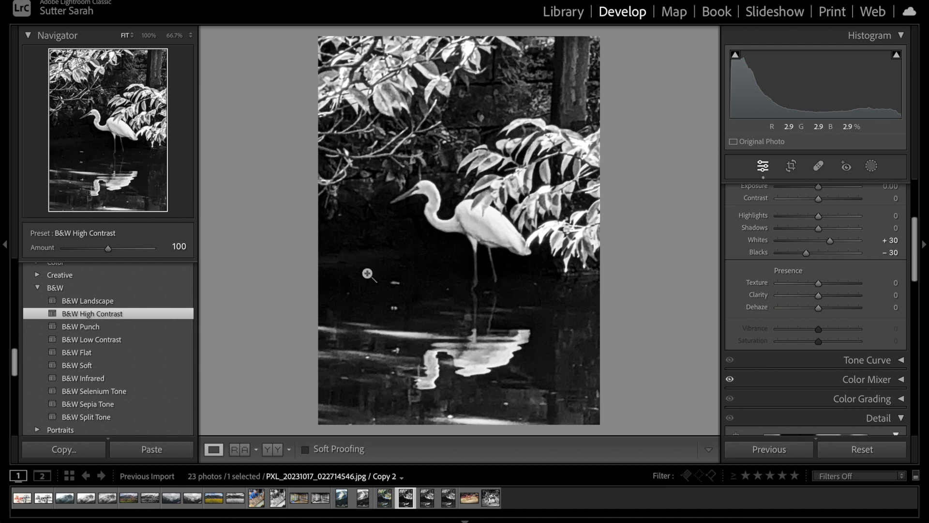
mouse_move(440, 299)
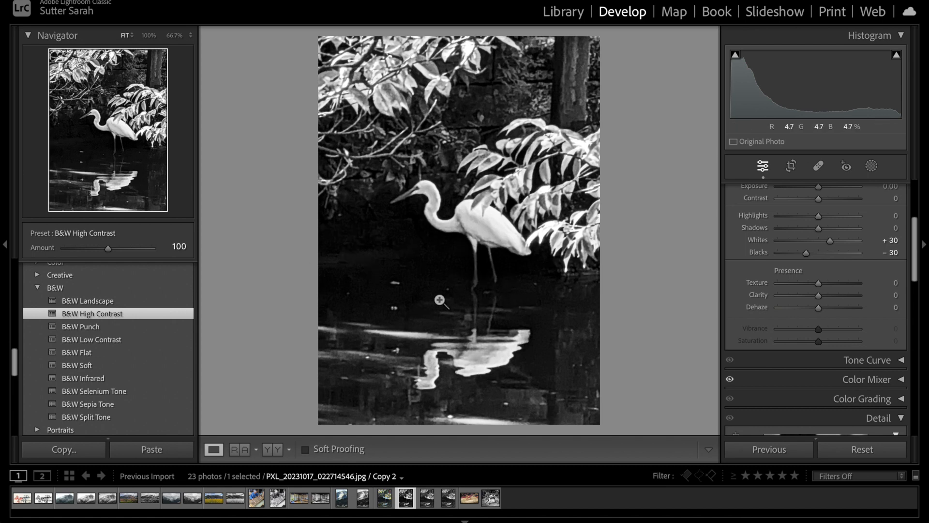
mouse_move(564, 292)
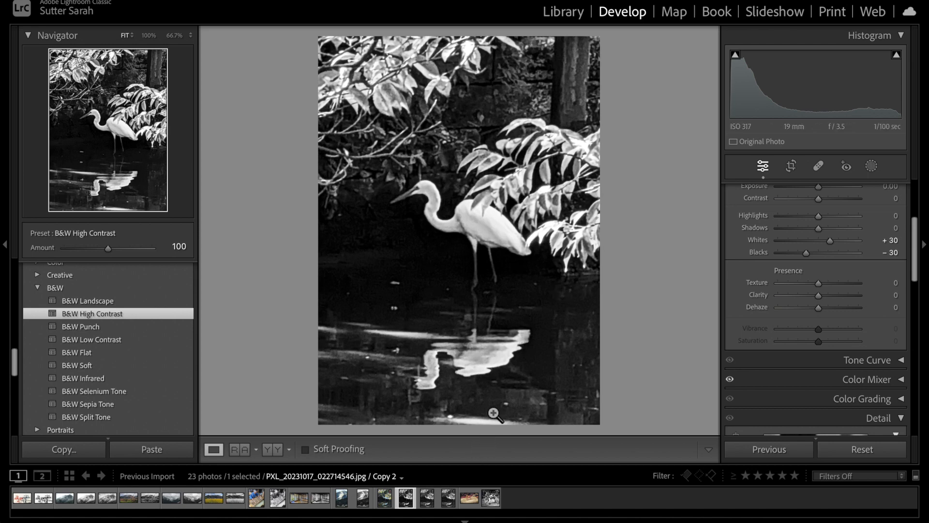
mouse_move(811, 224)
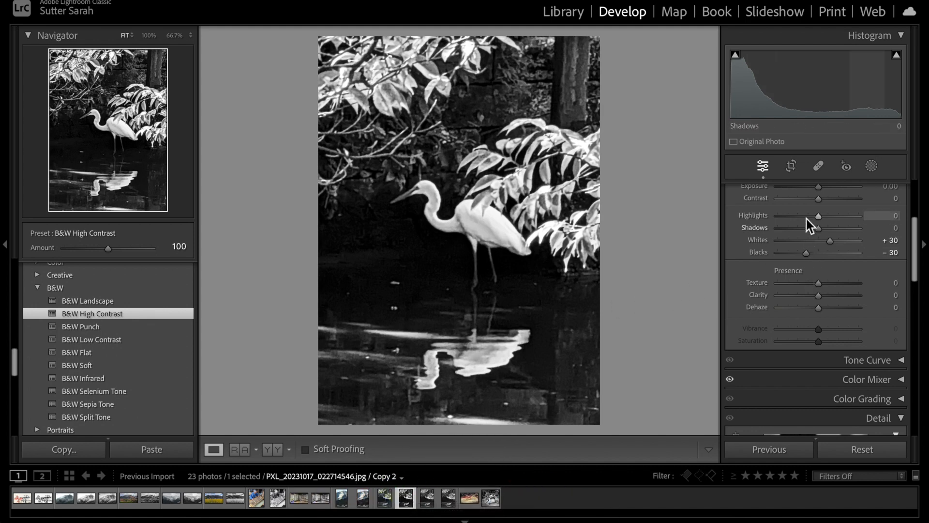
mouse_move(800, 287)
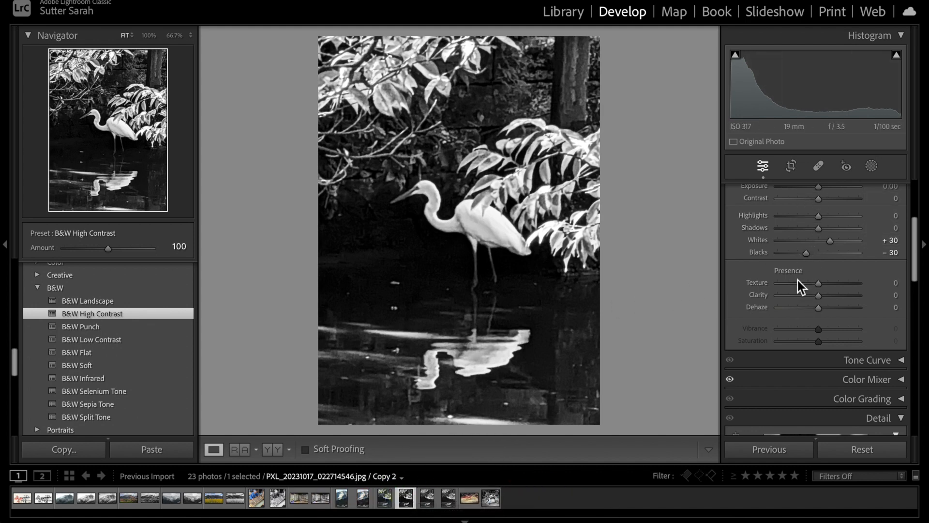
mouse_move(545, 421)
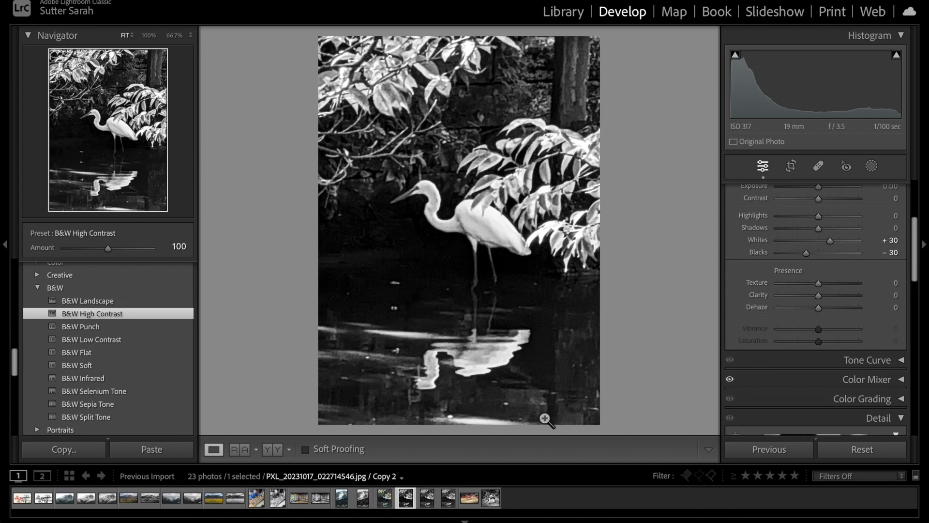
Compare egret Copy 1 with Copy 2, return to Copy 1 and zoom in on the dark water.
left_click(426, 498)
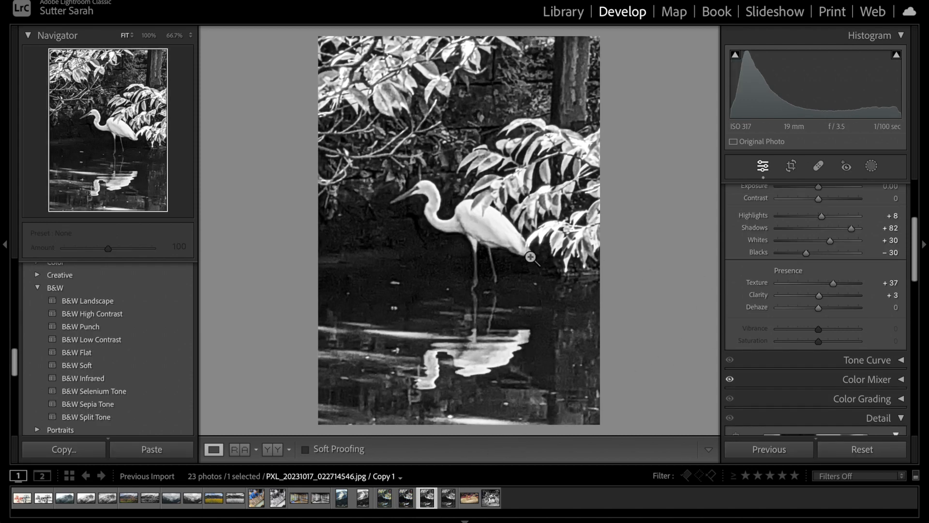
mouse_move(503, 270)
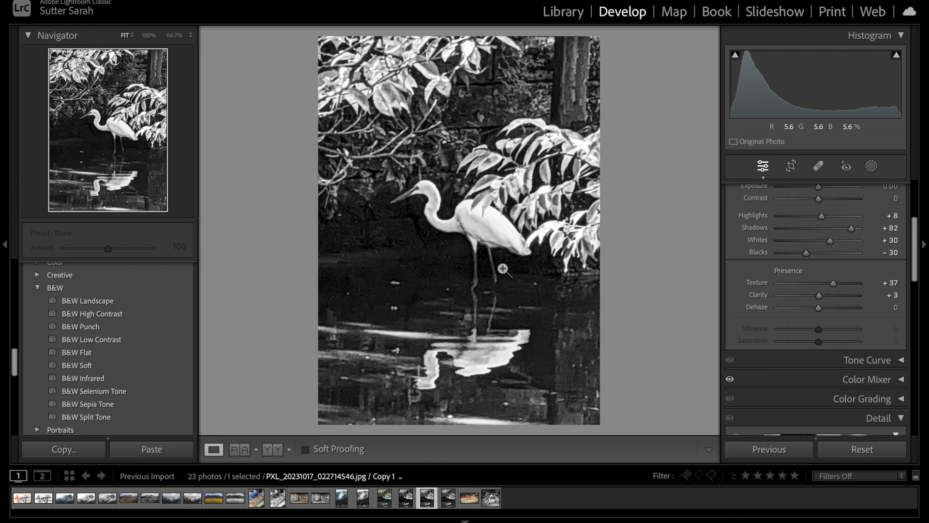
mouse_move(394, 213)
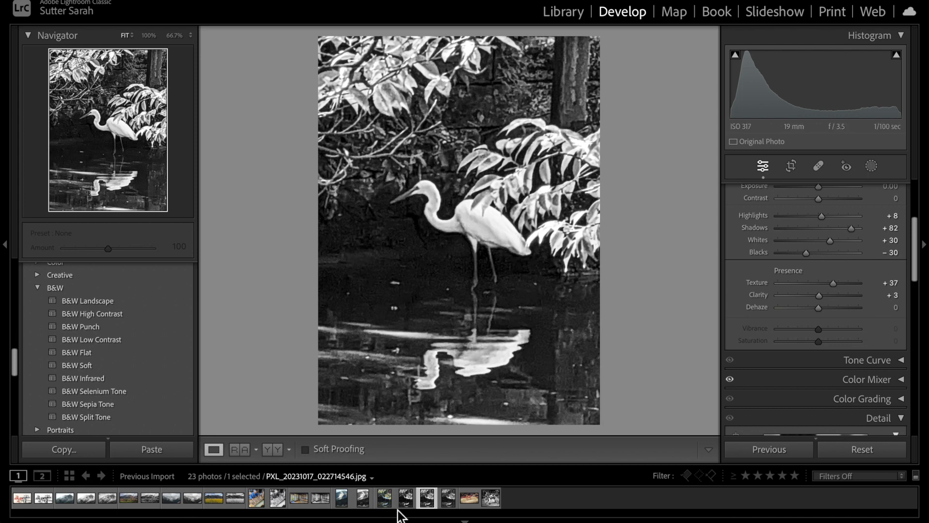
left_click(92, 313)
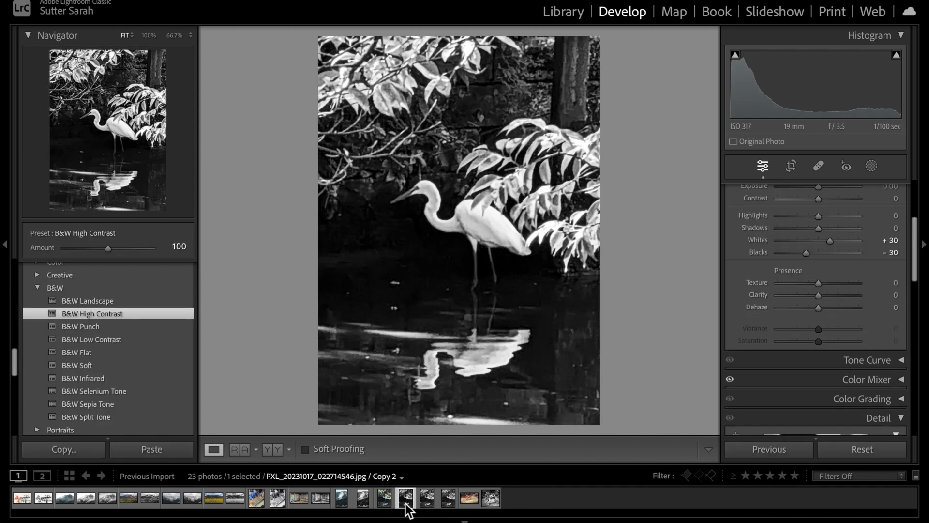
left_click(427, 497)
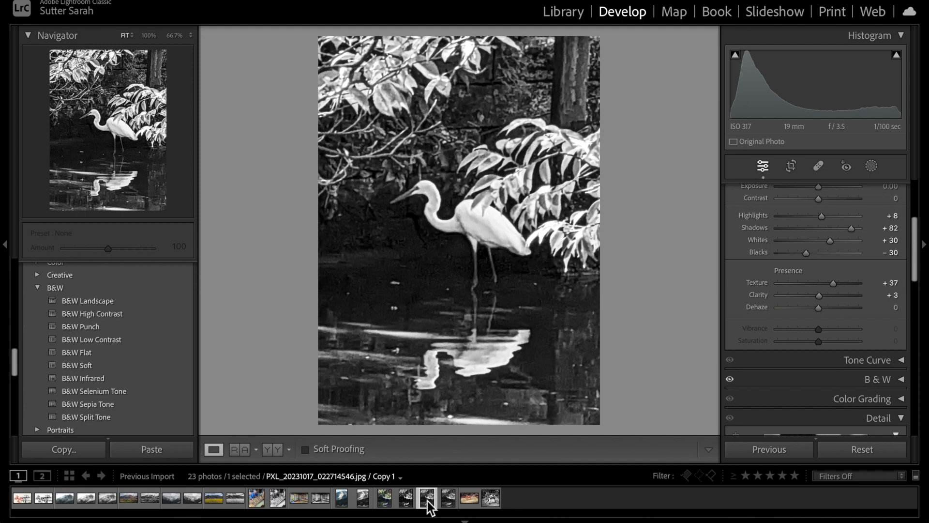
mouse_move(564, 321)
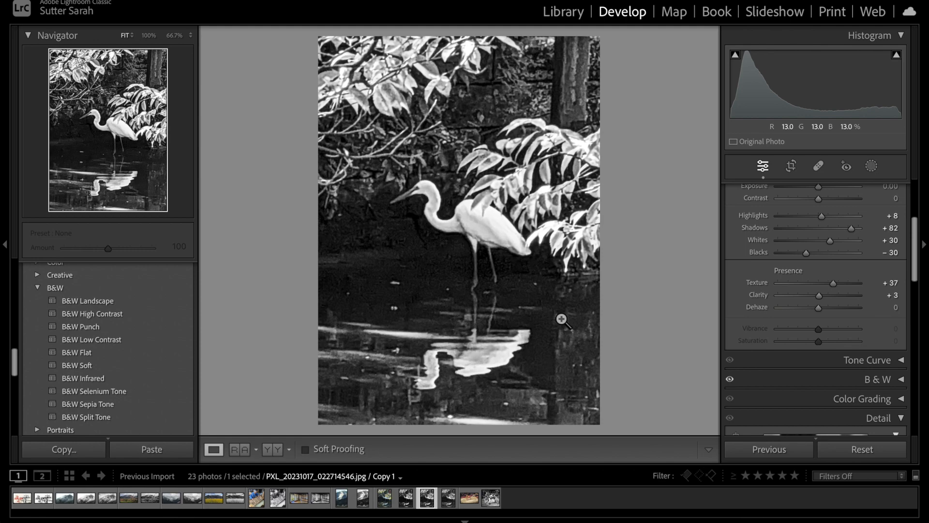
left_click(561, 320)
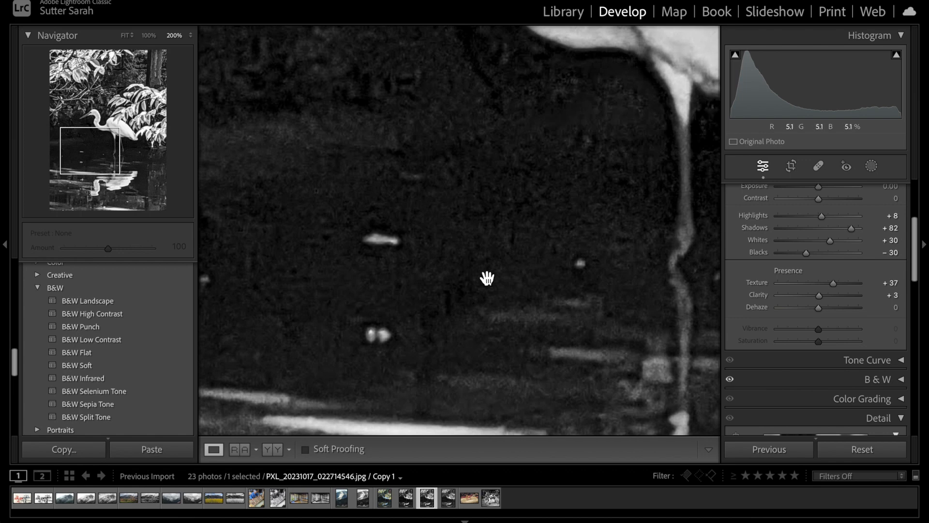
mouse_move(494, 321)
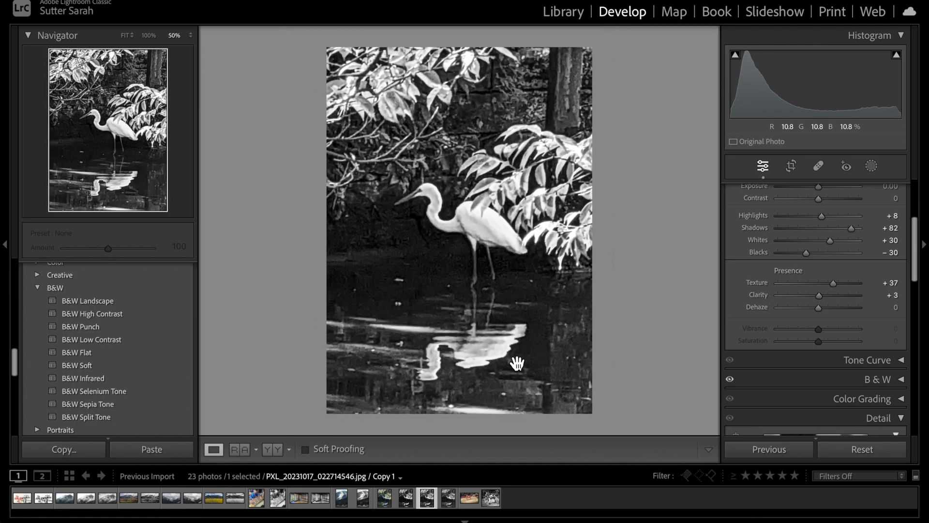
mouse_move(450, 448)
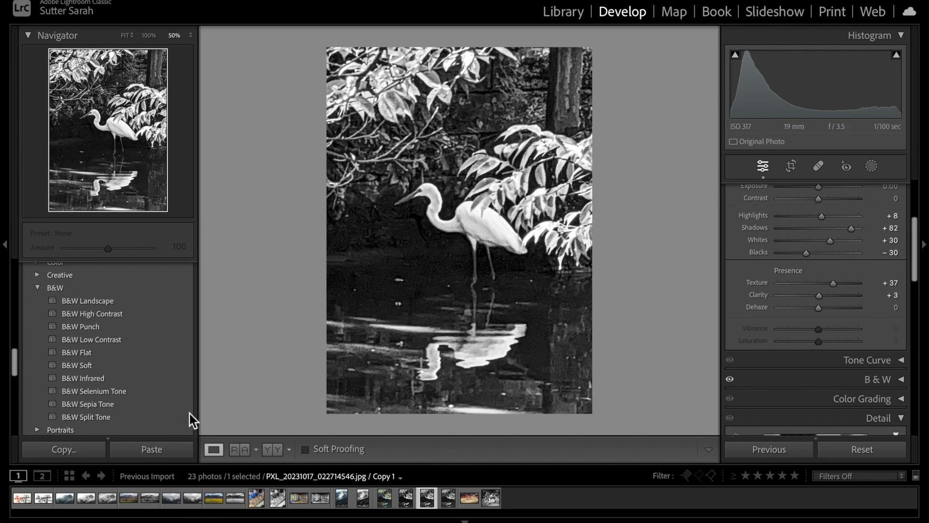
mouse_move(670, 489)
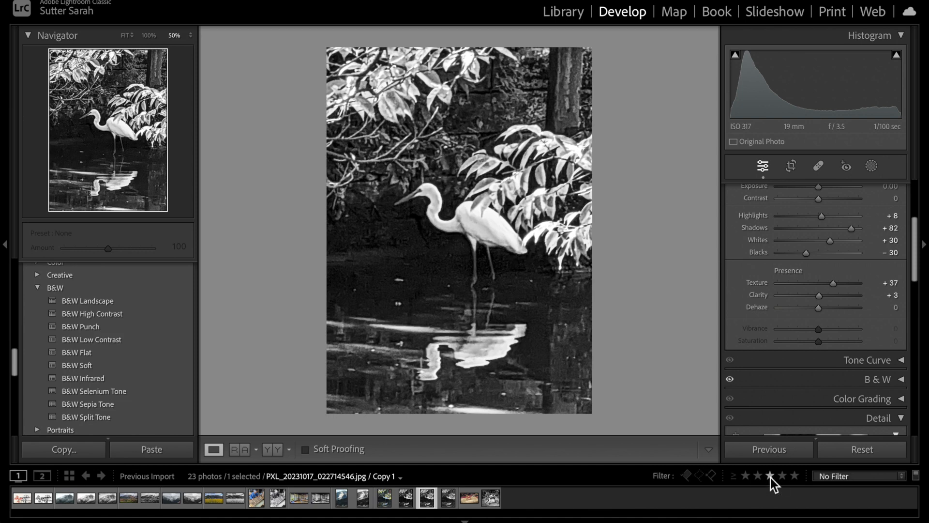
Filter the filmstrip to three stars and higher, then open the misty mountain photo.
left_click(771, 476)
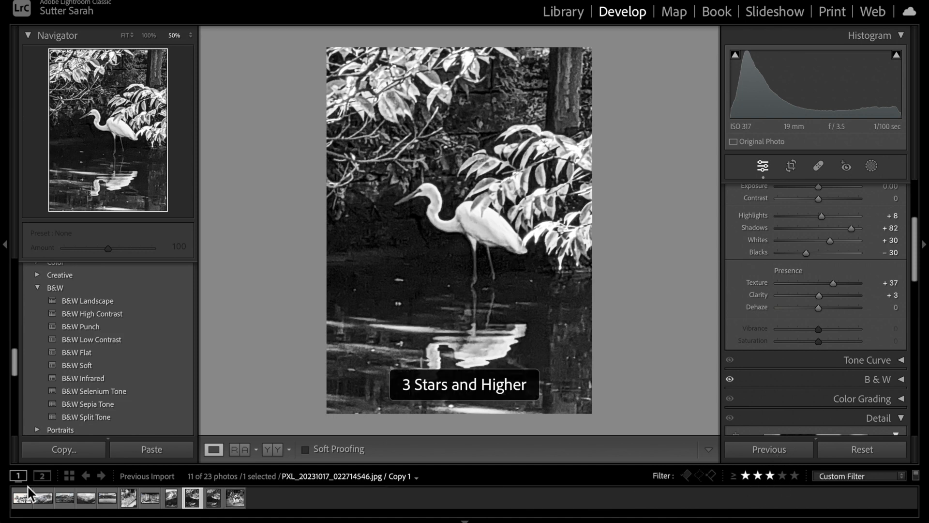
left_click(23, 498)
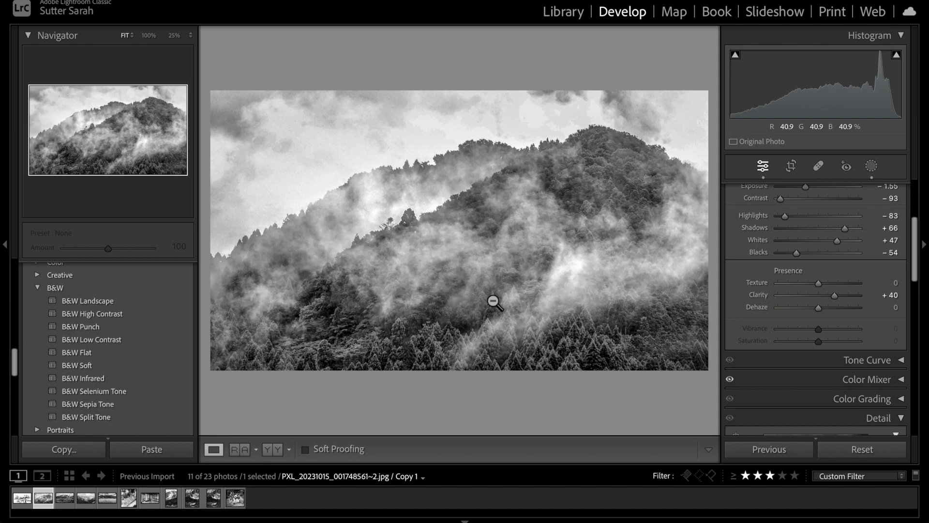
mouse_move(655, 290)
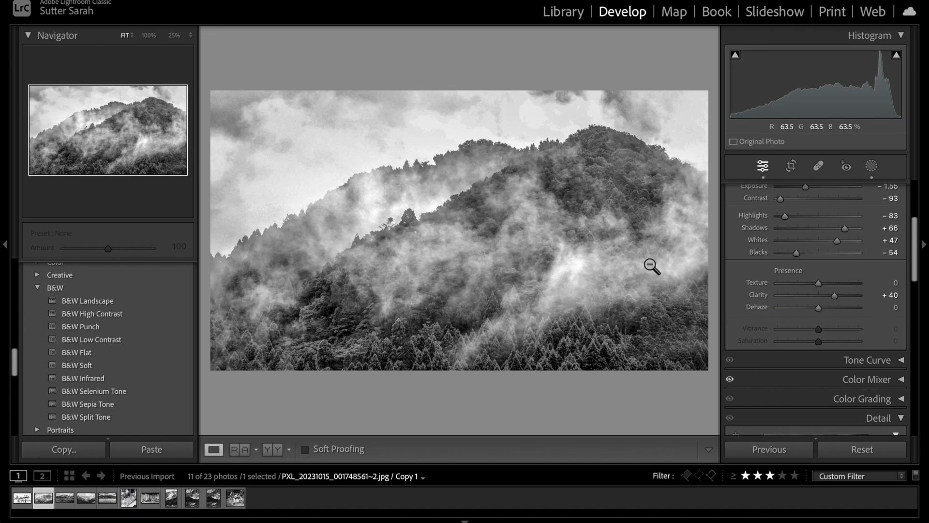
mouse_move(542, 266)
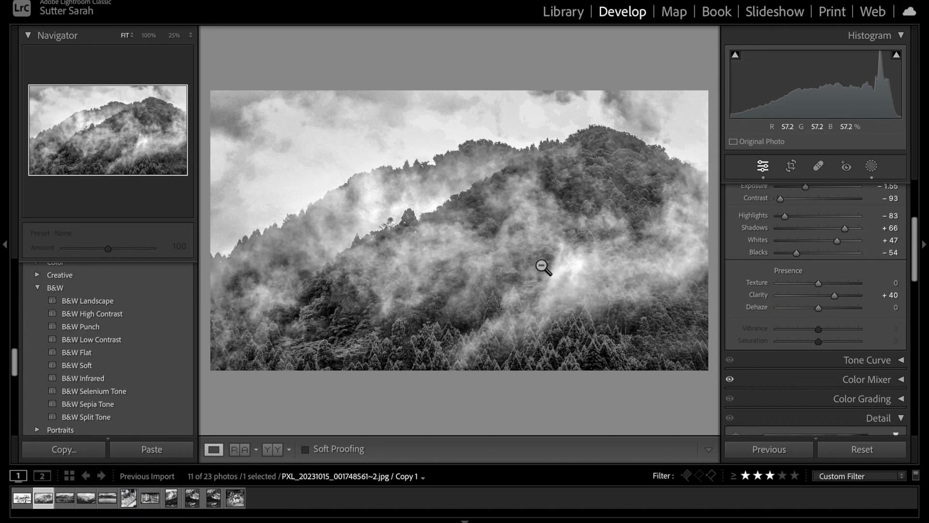
Preview the village grasses, field, papermaker, shoji room and egret photos, settling on the sumo wrestling shot.
left_click(81, 326)
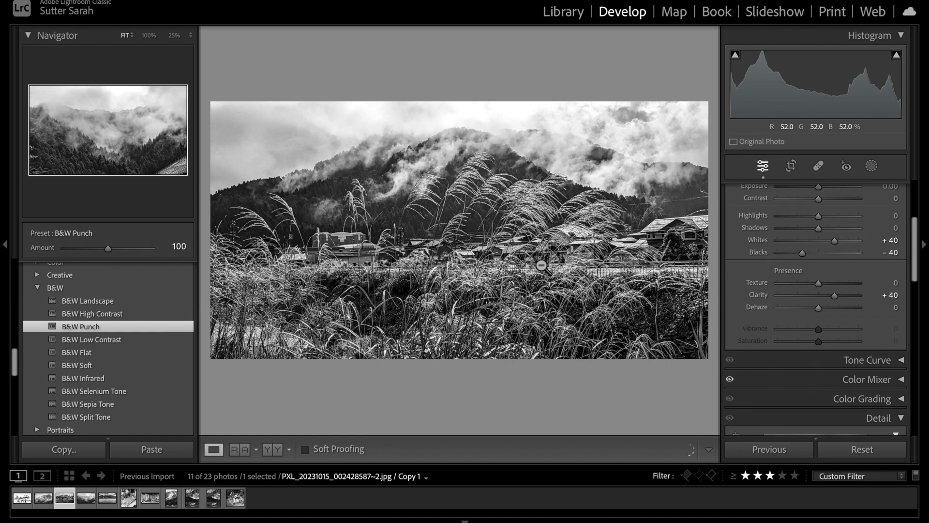
left_click(85, 497)
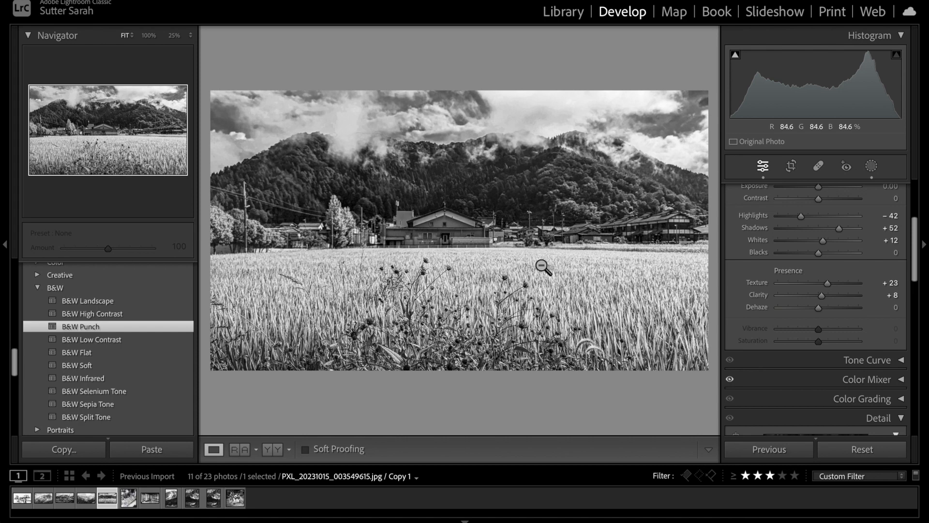
left_click(127, 498)
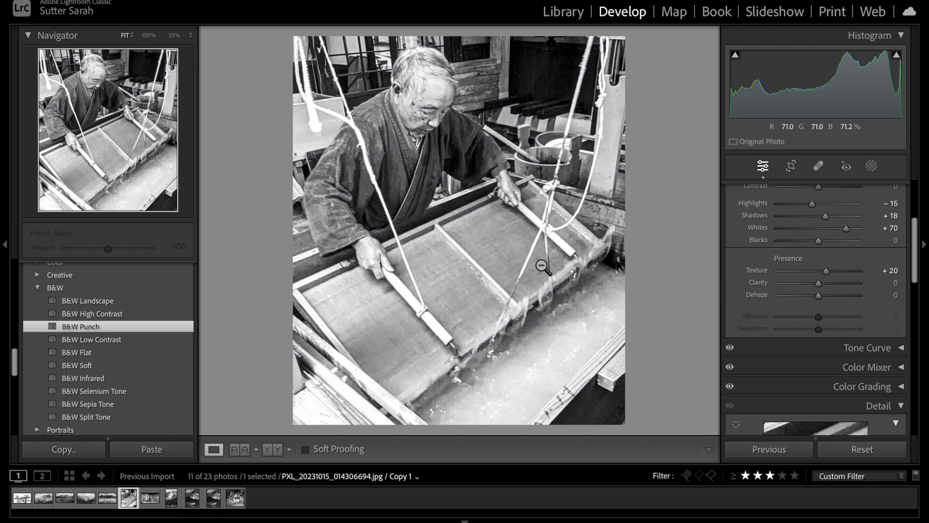
left_click(149, 497)
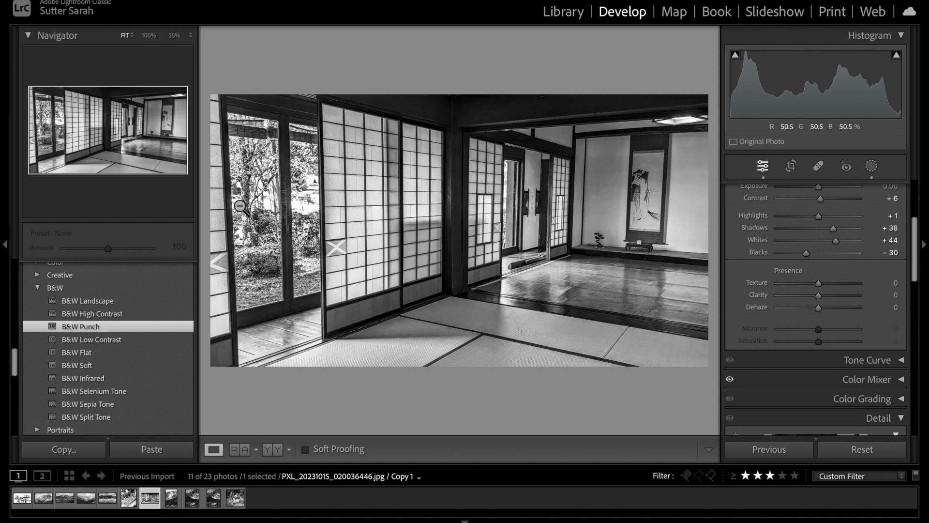
mouse_move(519, 289)
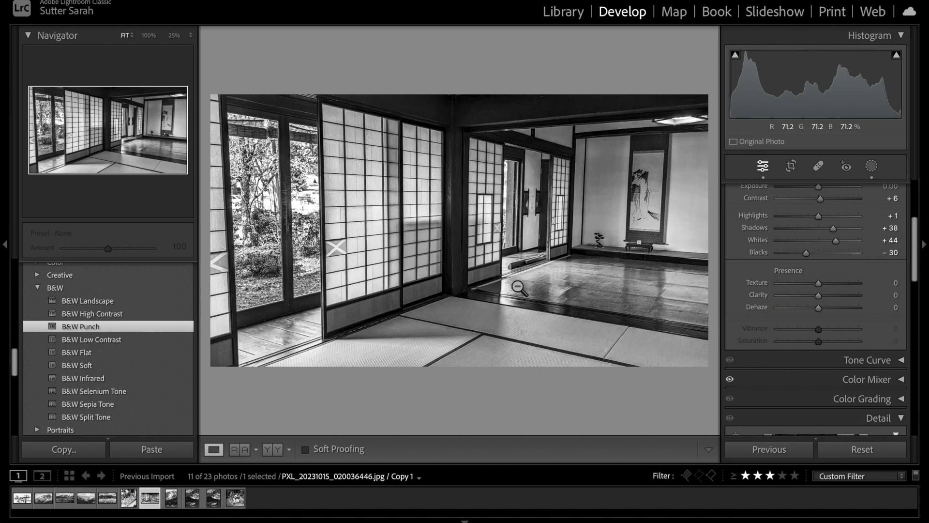
mouse_move(640, 268)
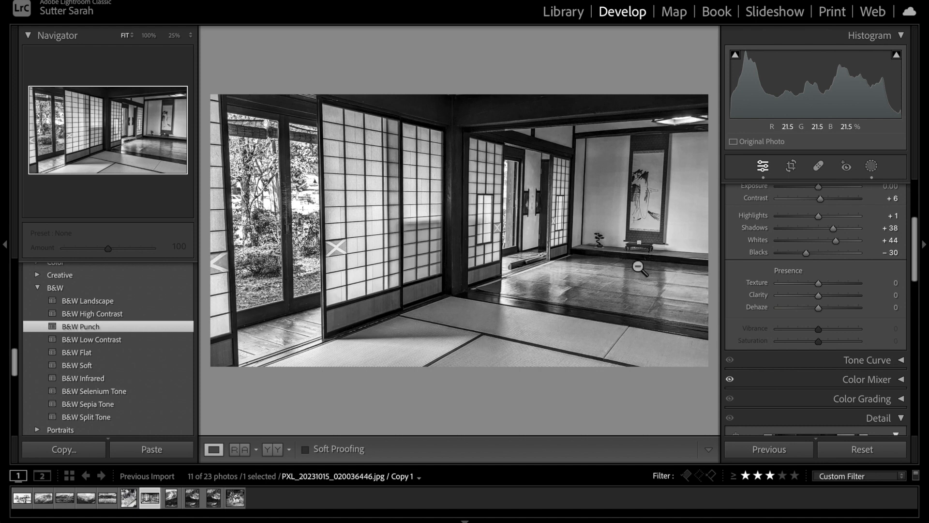
left_click(170, 497)
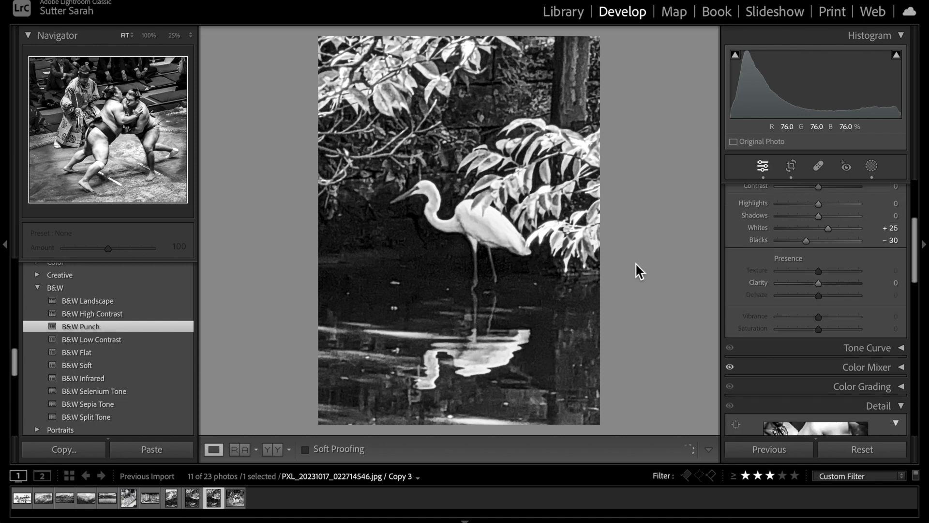
left_click(234, 496)
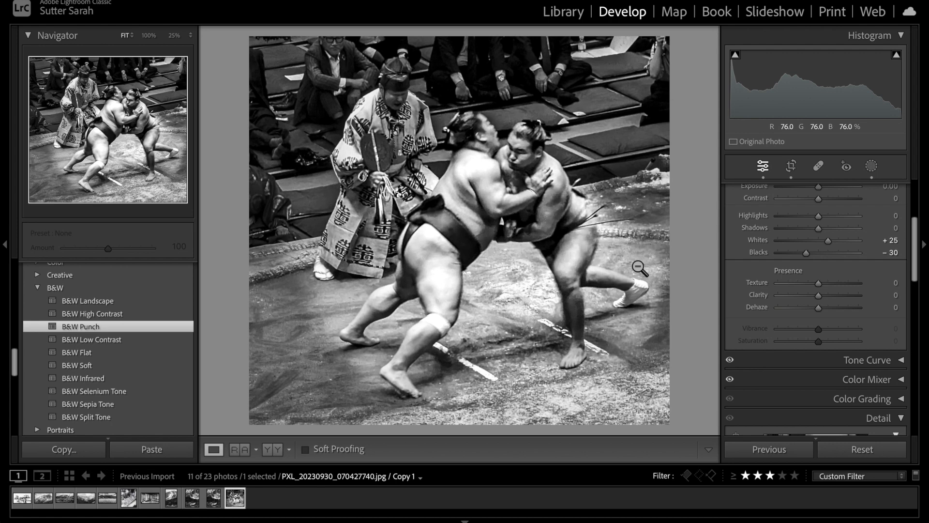
mouse_move(624, 313)
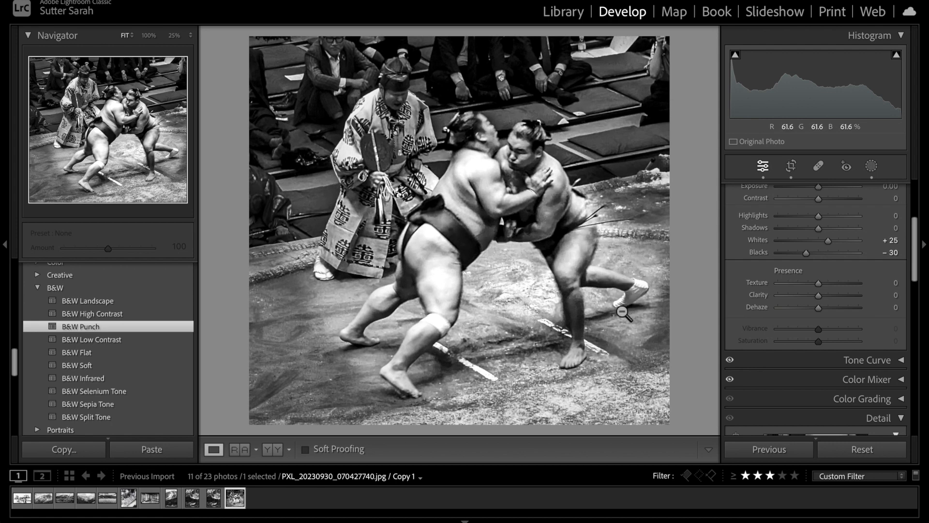
left_click(234, 498)
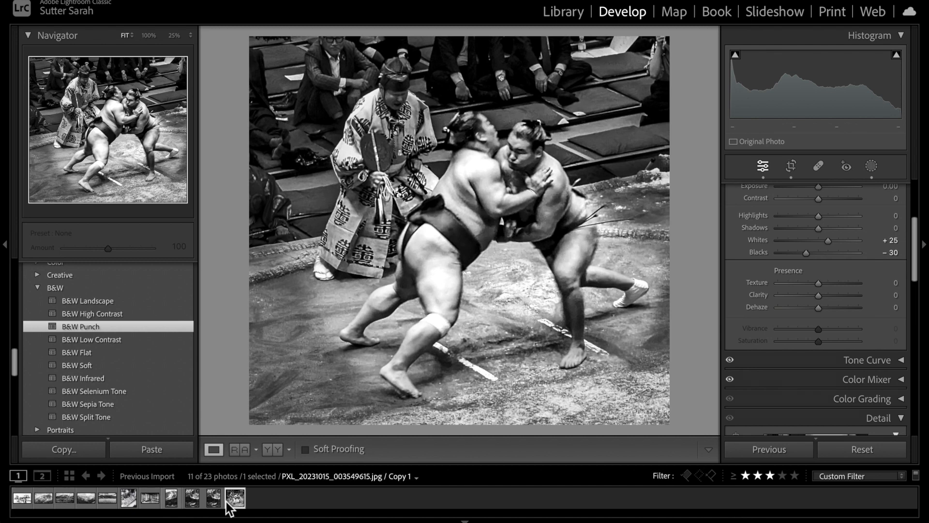
left_click(234, 497)
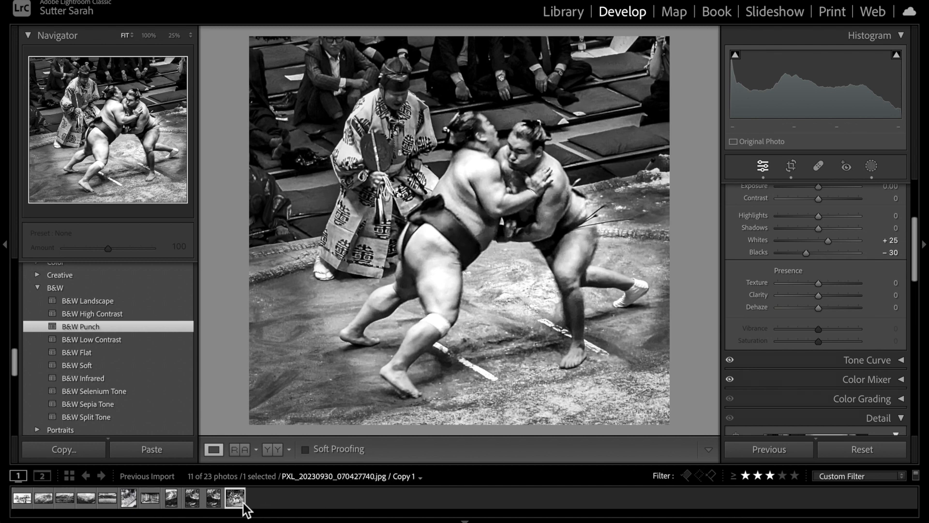
mouse_move(278, 506)
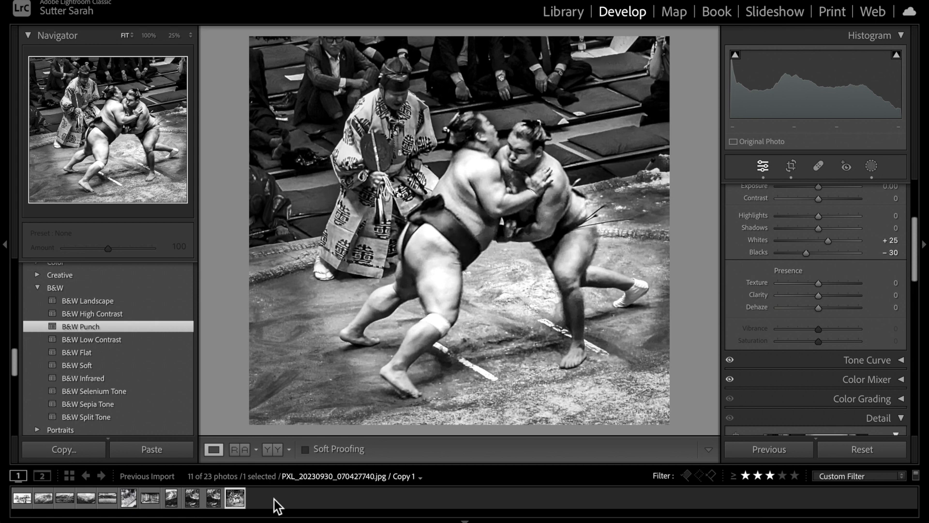
mouse_move(410, 477)
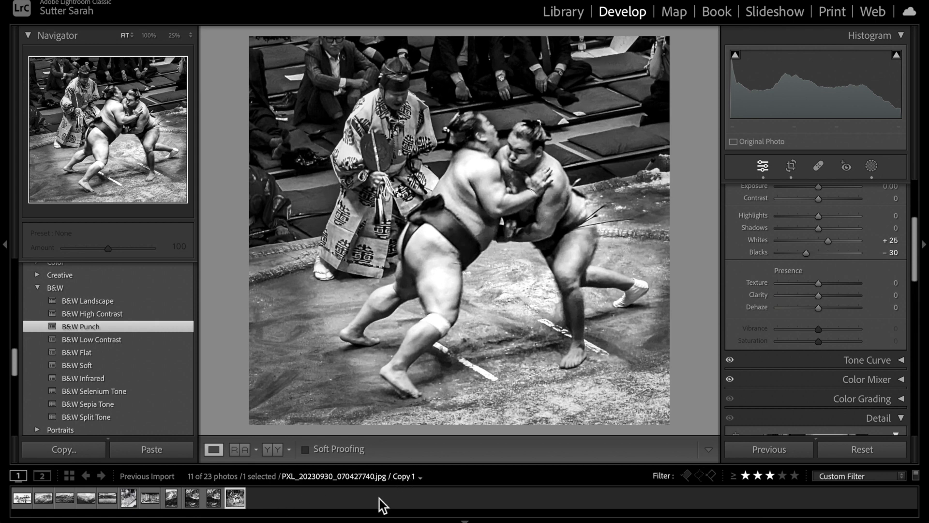
mouse_move(705, 421)
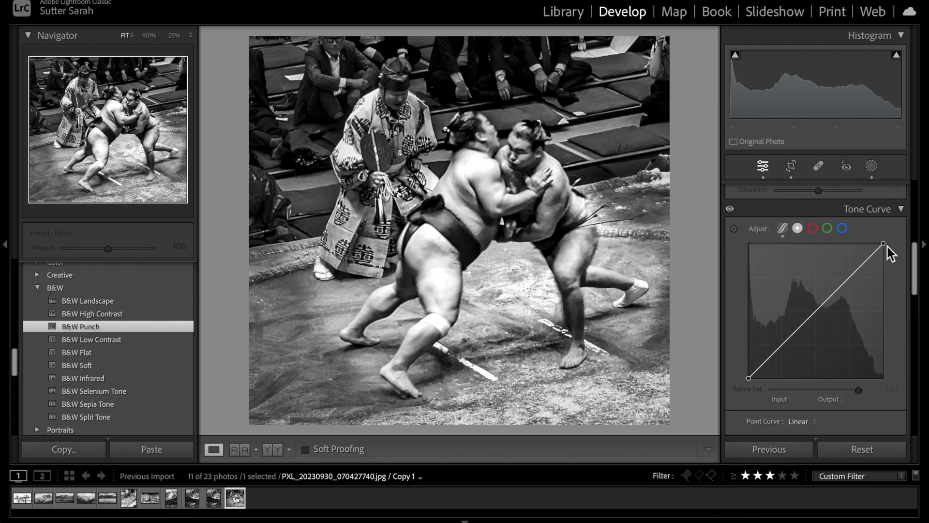
mouse_move(883, 244)
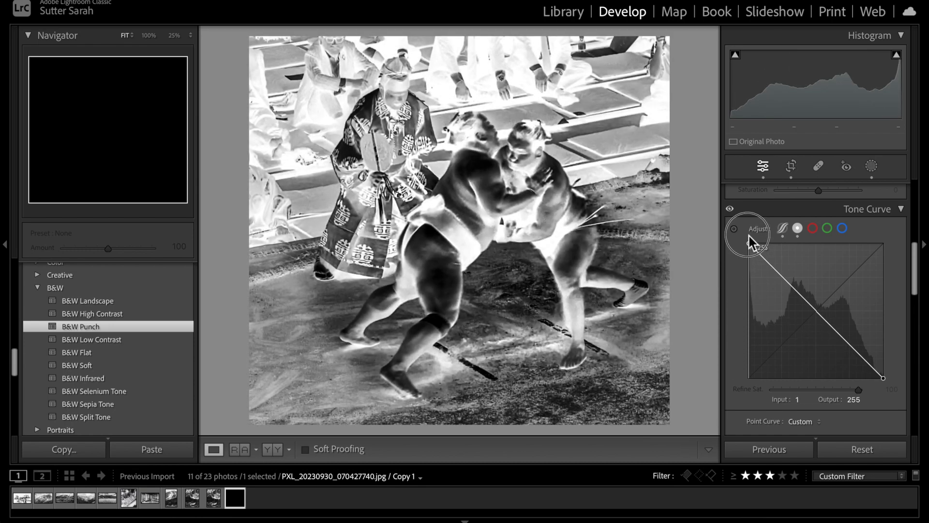
mouse_move(587, 308)
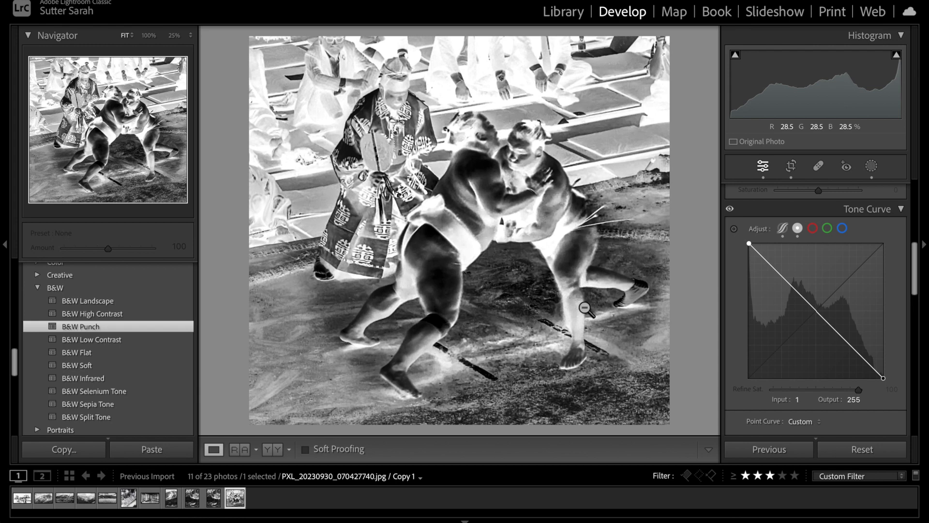
mouse_move(485, 259)
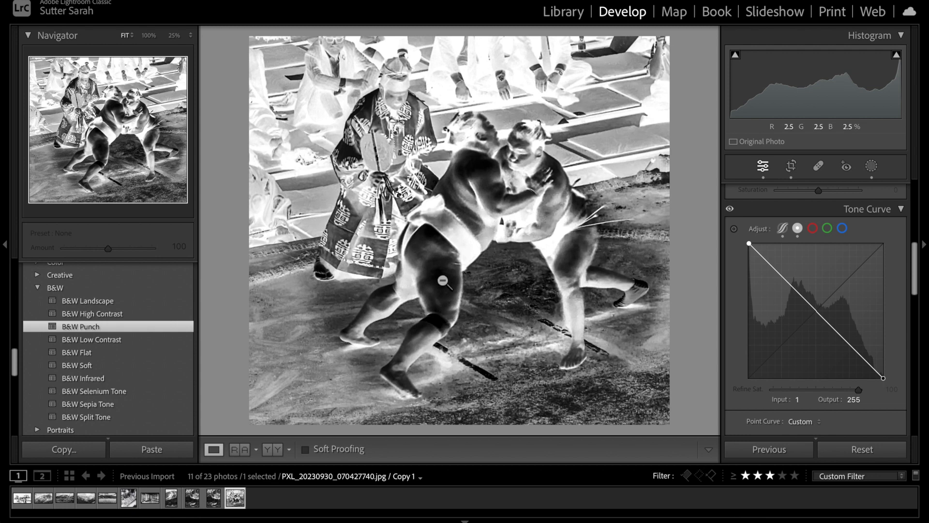
mouse_move(468, 254)
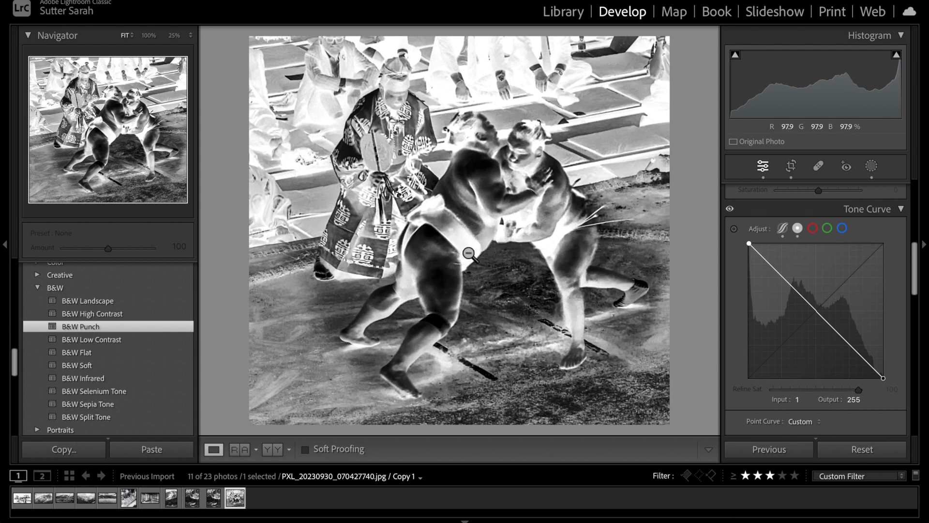
mouse_move(430, 329)
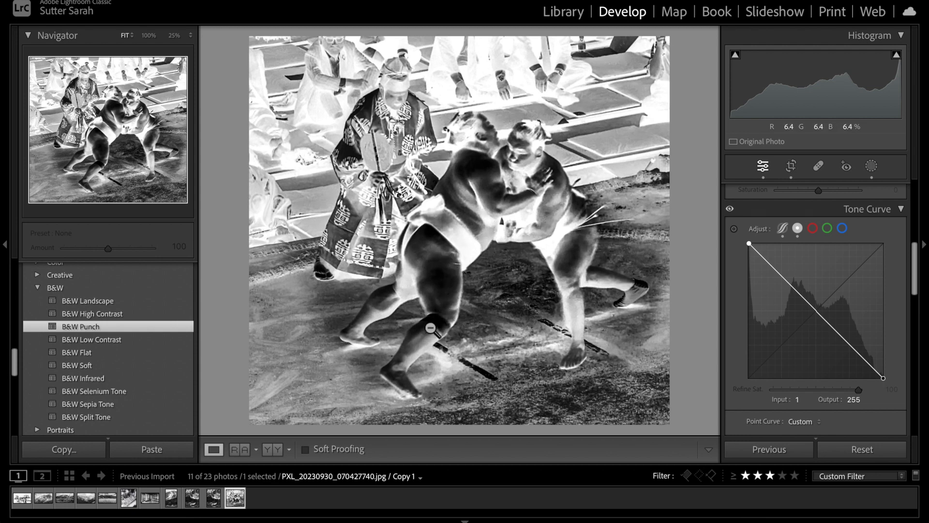
mouse_move(442, 308)
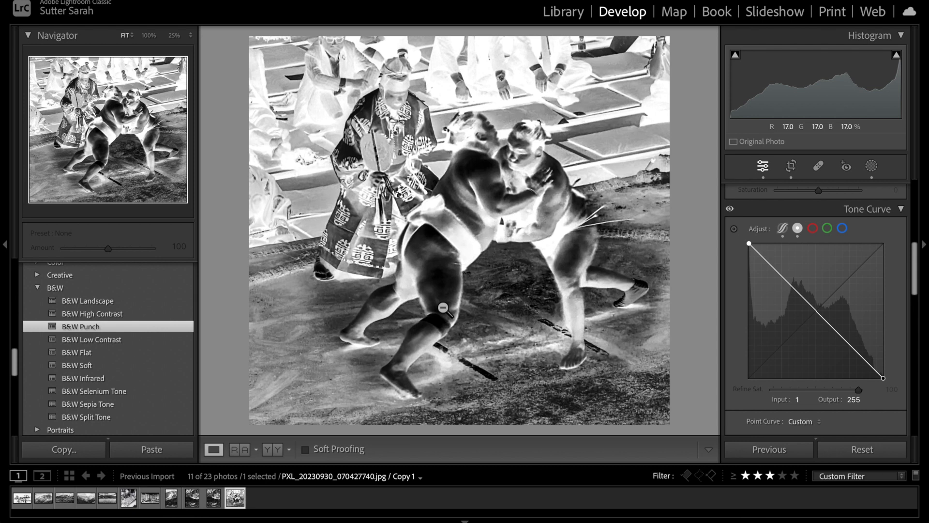
mouse_move(566, 231)
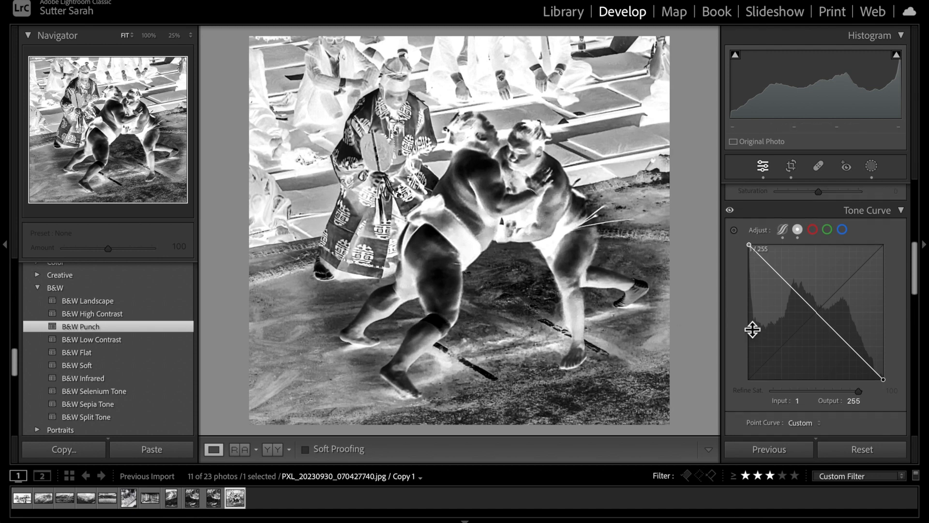
Start a new Brush mask on the inverted sumo photo for painting a local exposure adjustment.
left_click(762, 165)
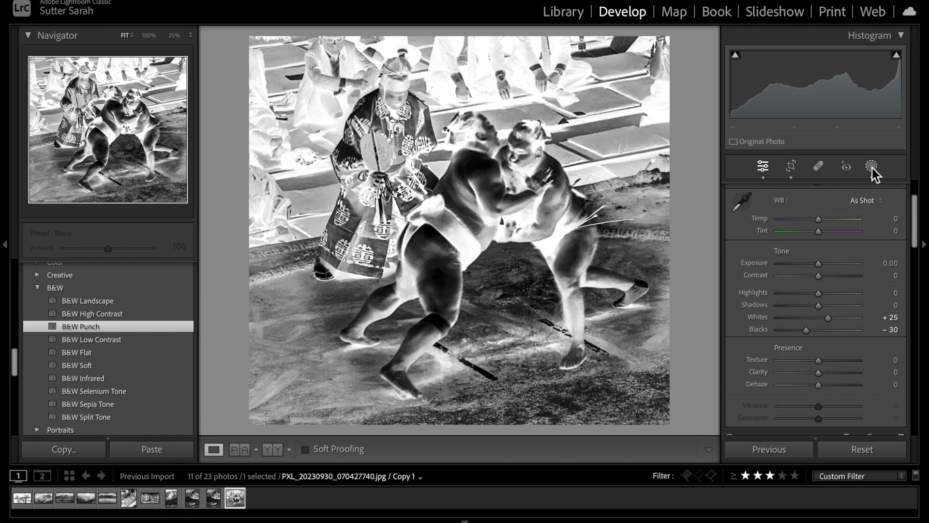
left_click(871, 166)
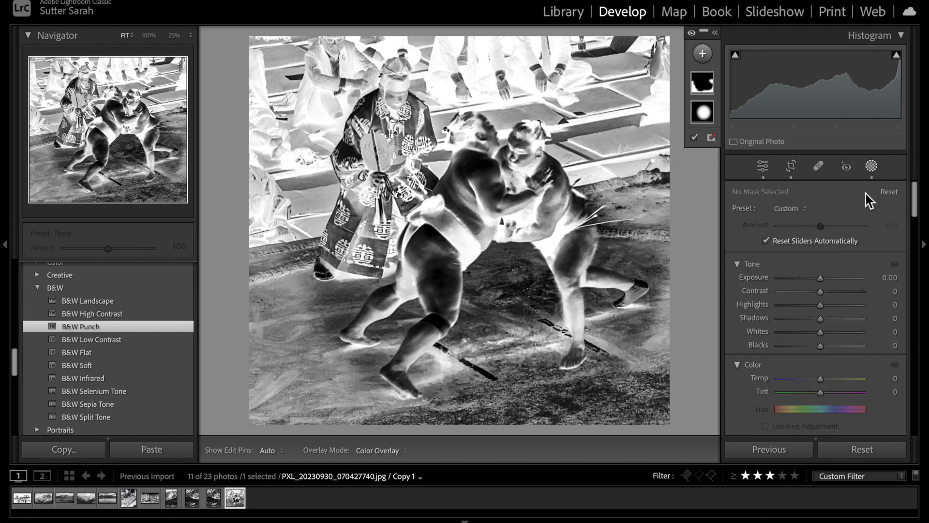
left_click(702, 54)
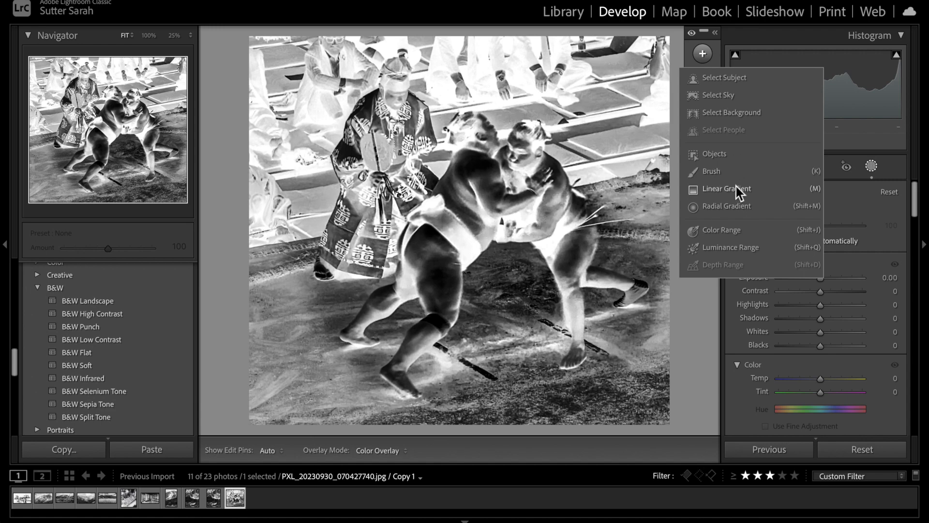
left_click(710, 171)
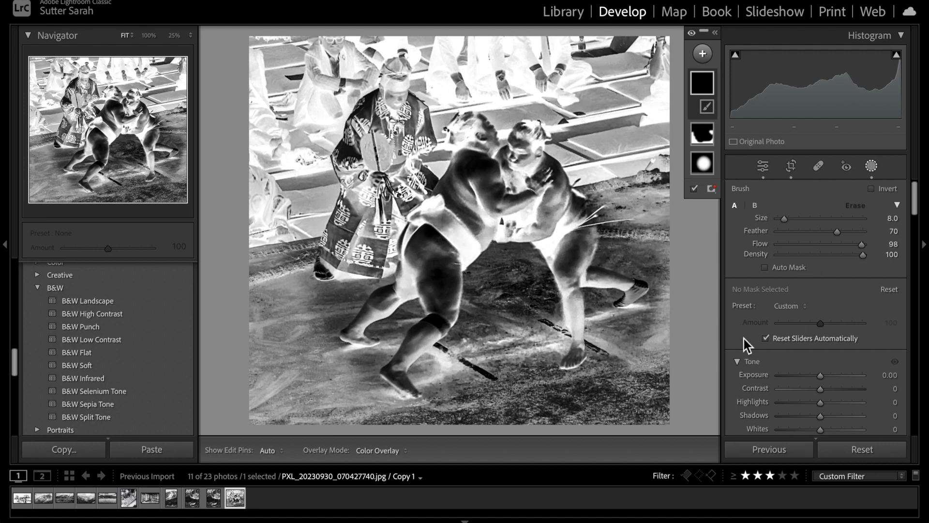
mouse_move(807, 384)
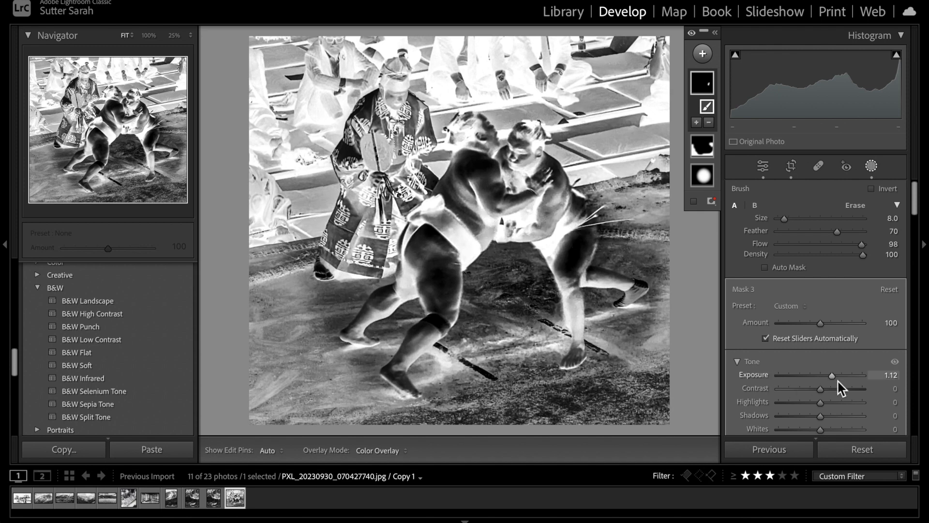
mouse_move(841, 388)
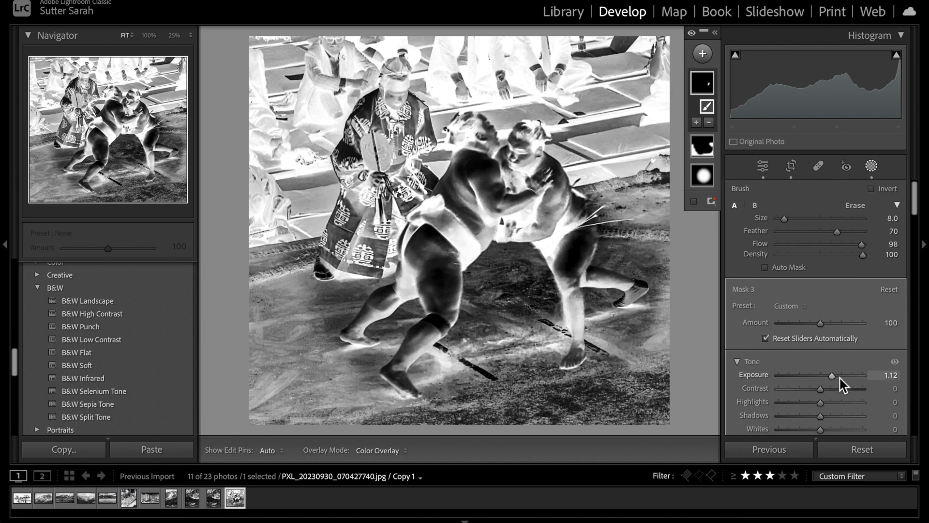
mouse_move(606, 278)
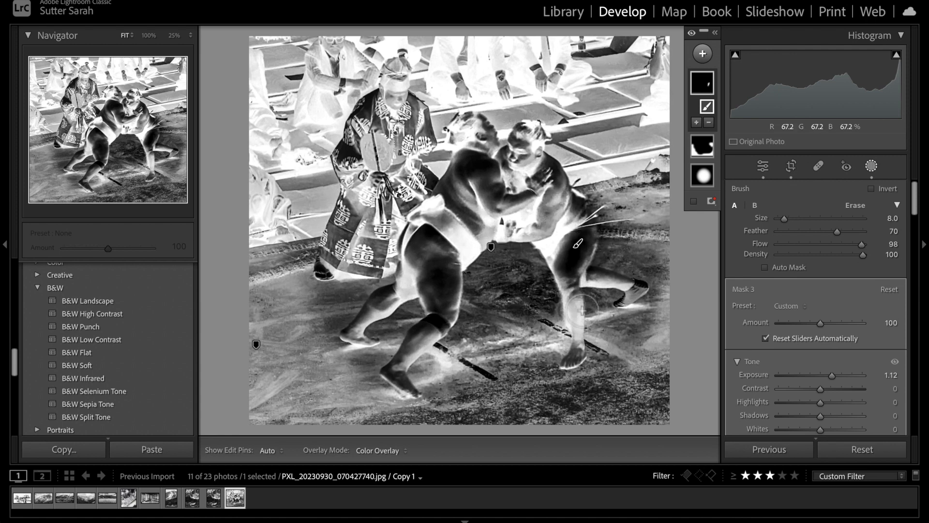
mouse_move(436, 260)
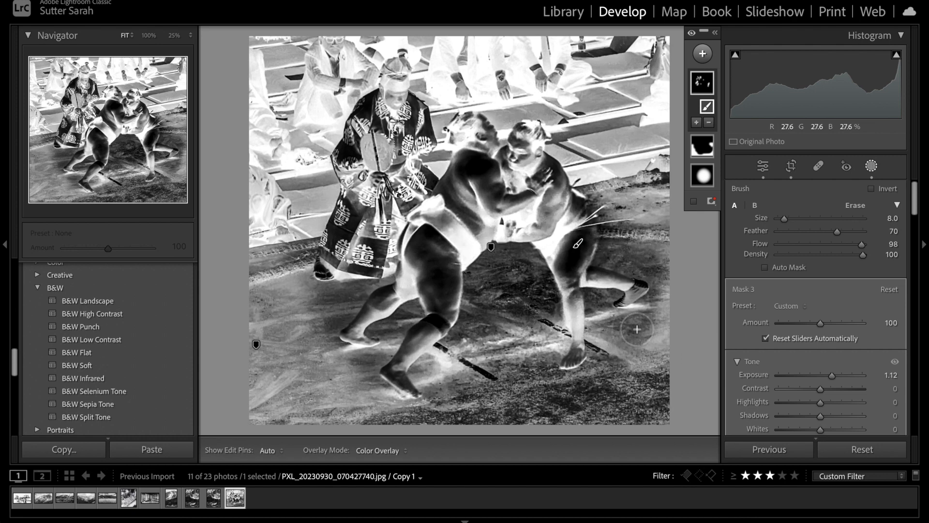
mouse_move(841, 352)
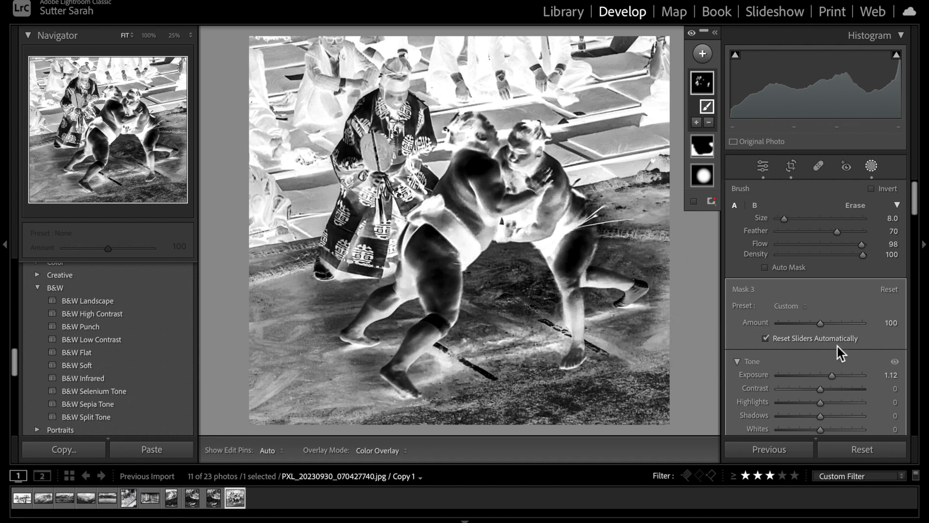
Save the inverted point curve as a preset named Invert, then switch to the heron photo.
scroll("down", 3)
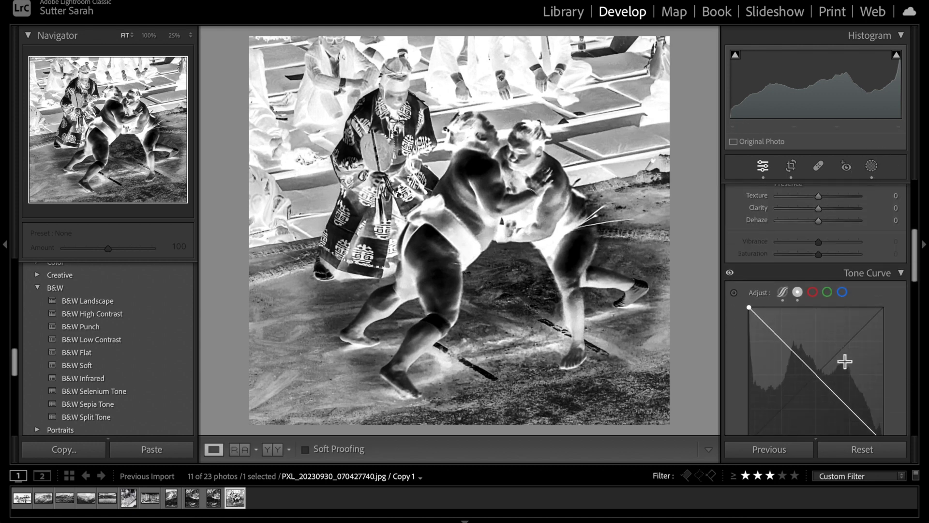
scroll("down", 3)
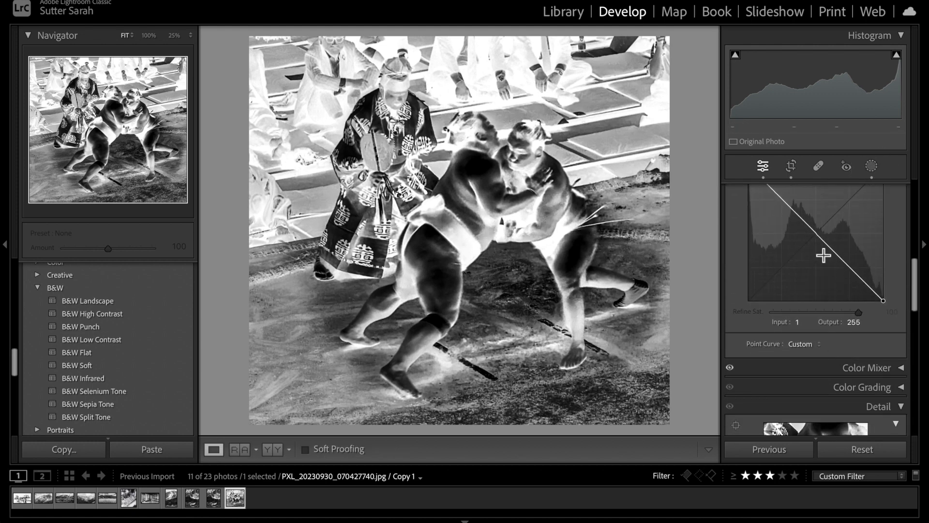
mouse_move(827, 351)
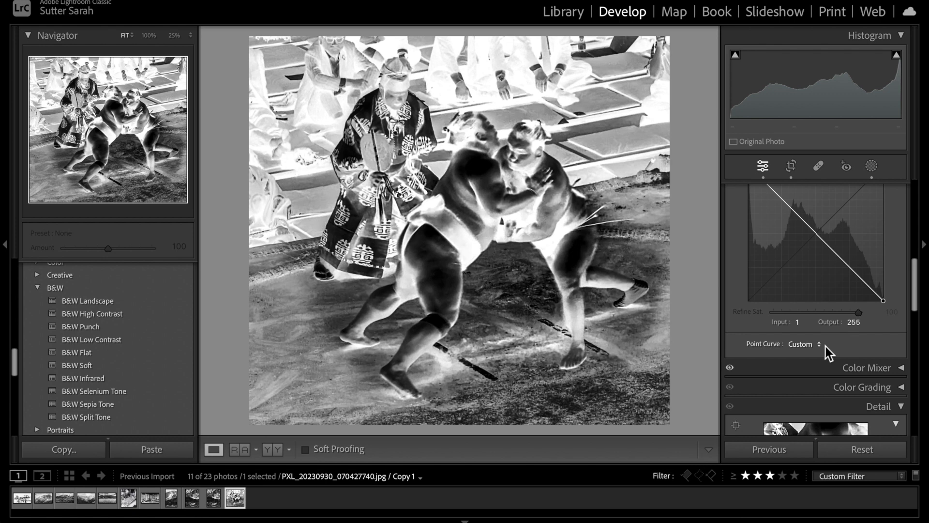
left_click(803, 344)
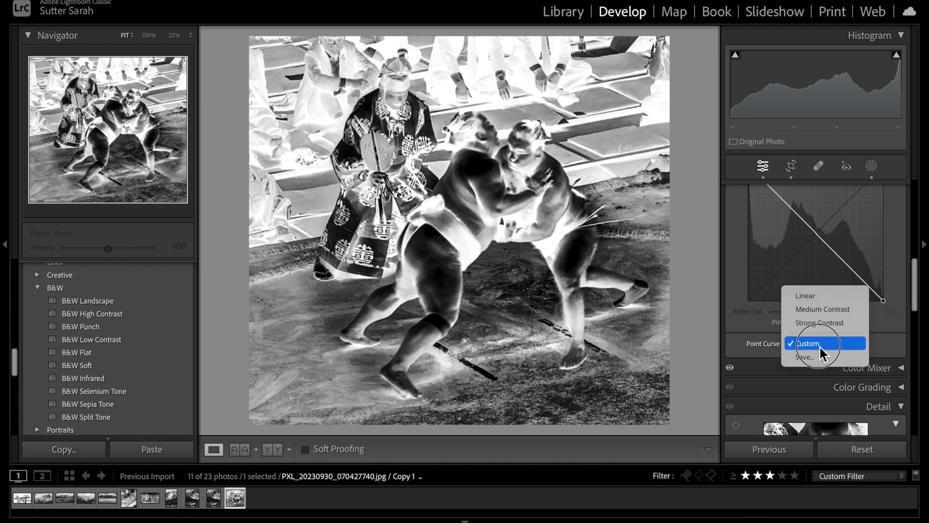
left_click(807, 343)
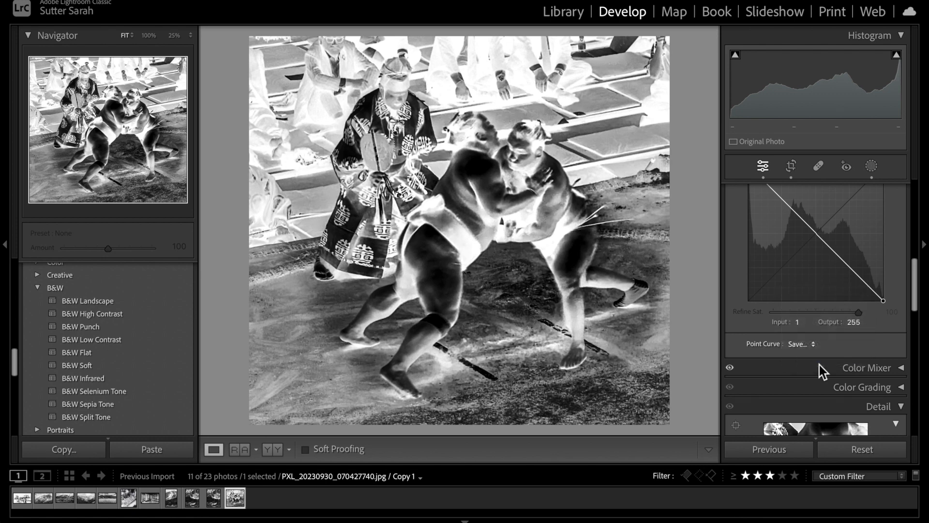
left_click(798, 344)
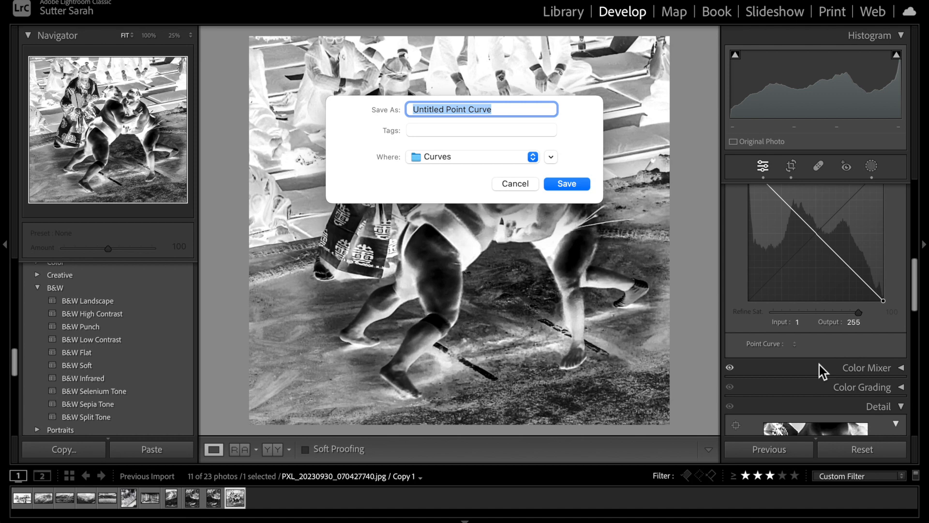
type("Invert")
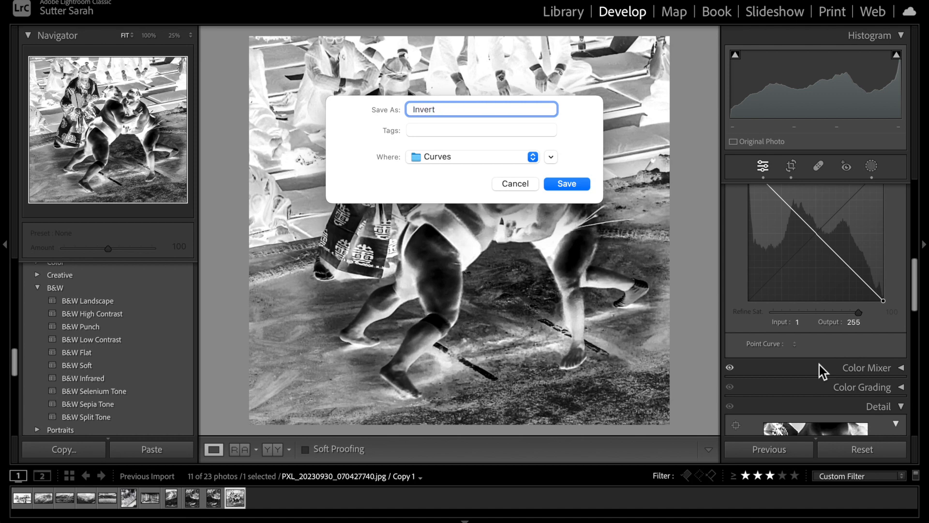
mouse_move(698, 313)
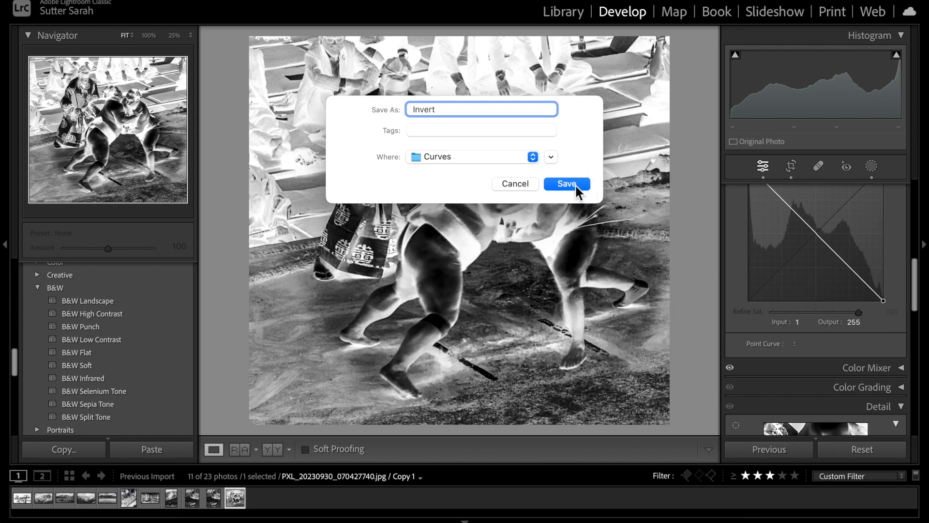
mouse_move(437, 152)
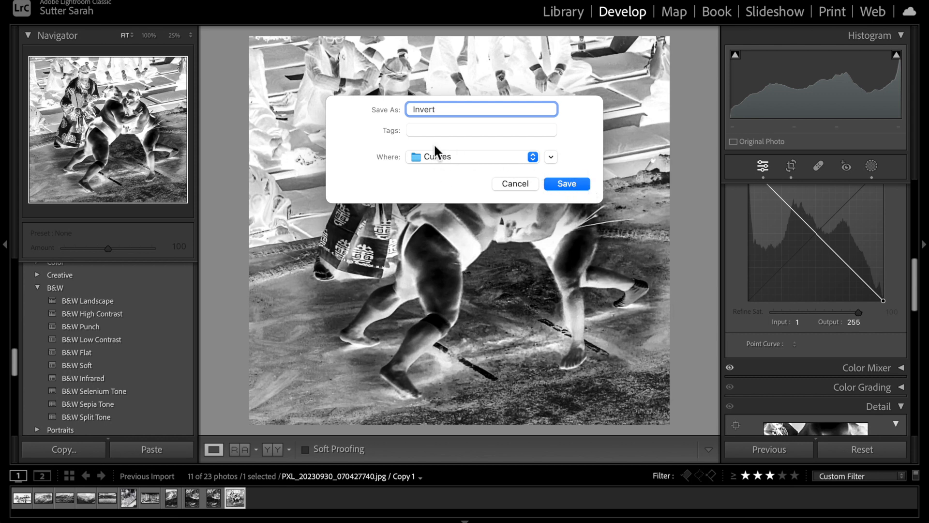
left_click(565, 184)
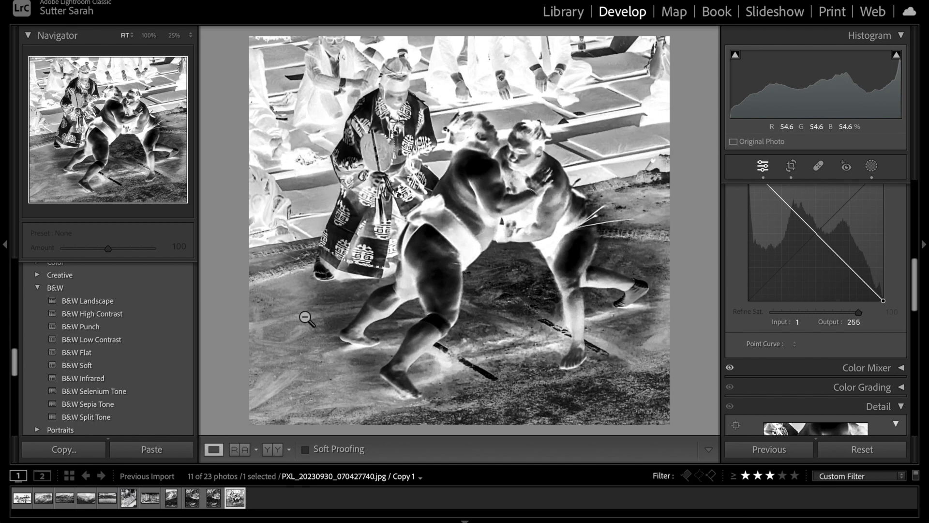
left_click(211, 498)
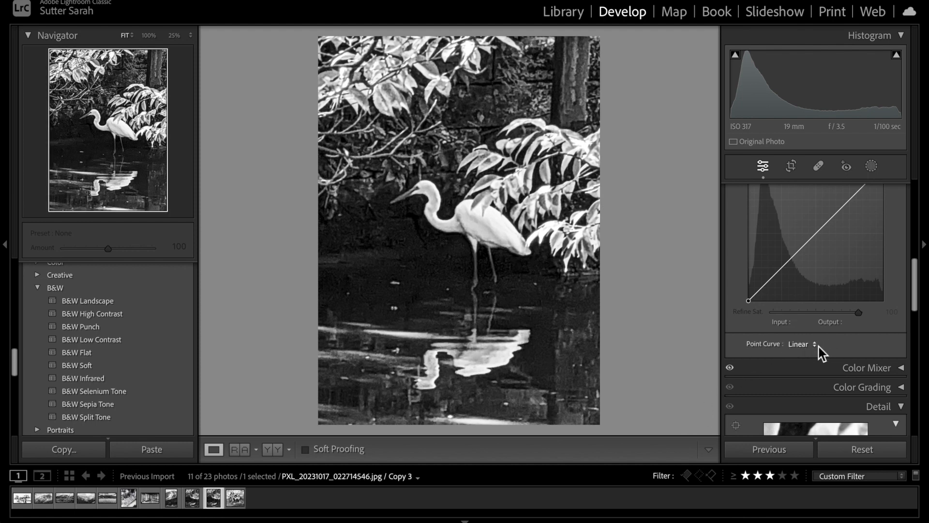
Apply the saved Invert point curve to egret Copy 3, turning it into a negative, and reach the masking tools.
left_click(803, 343)
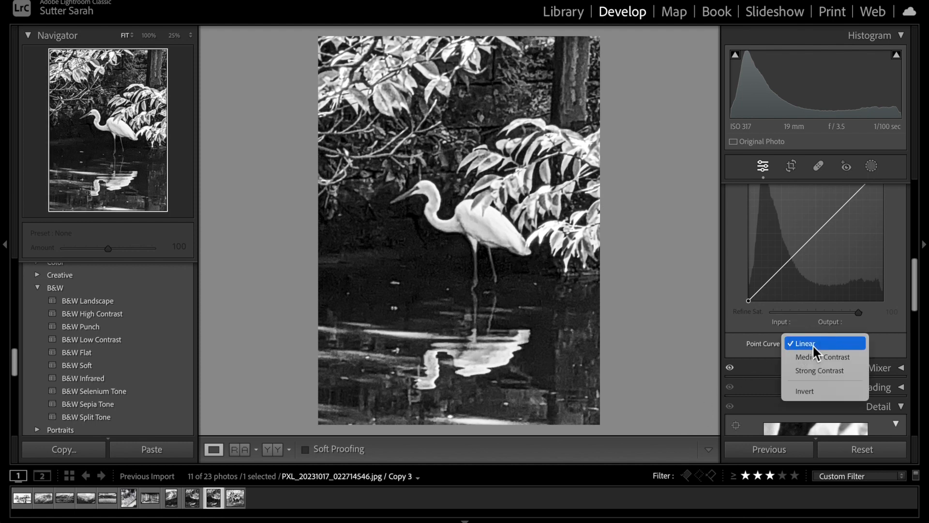
mouse_move(804, 390)
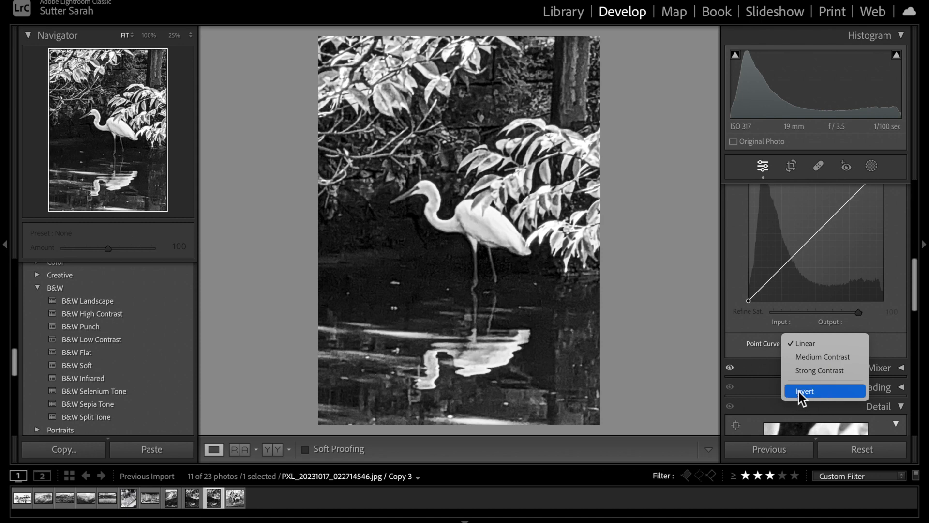
left_click(803, 390)
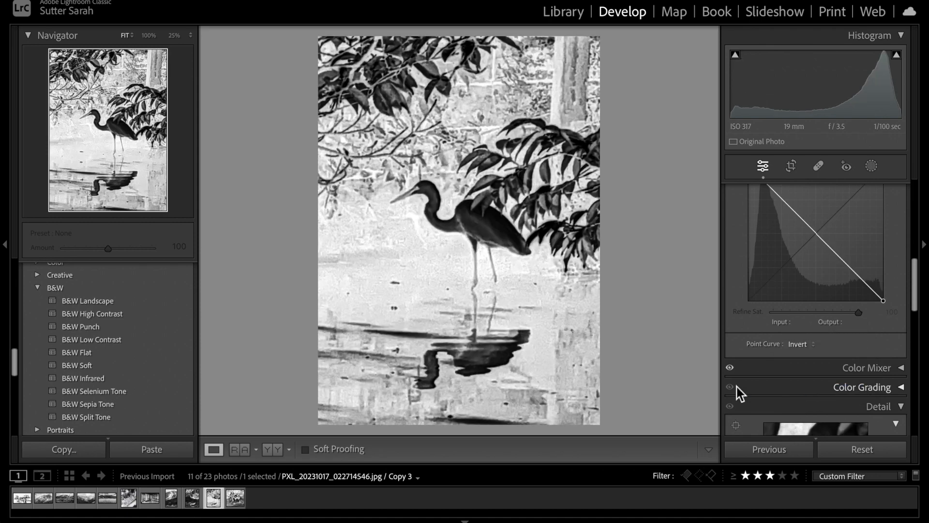
mouse_move(404, 304)
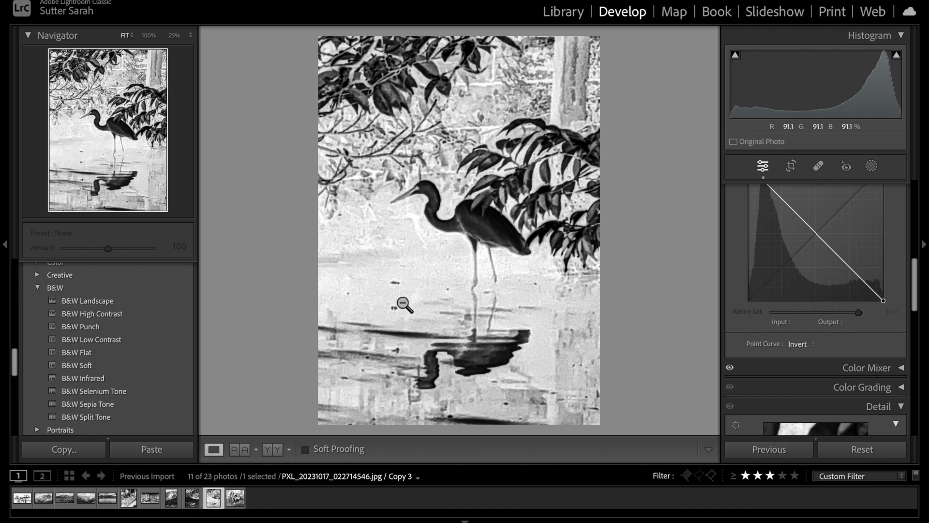
mouse_move(479, 295)
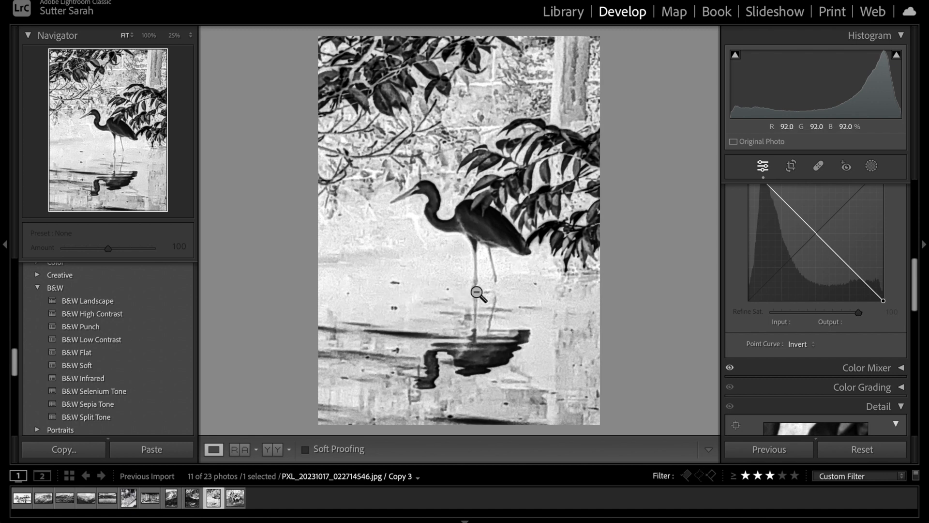
left_click(763, 166)
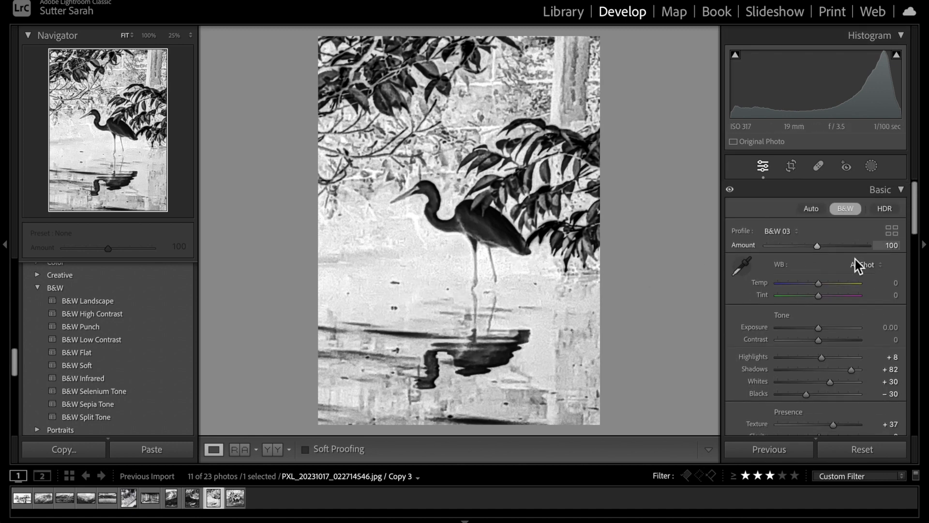
left_click(871, 166)
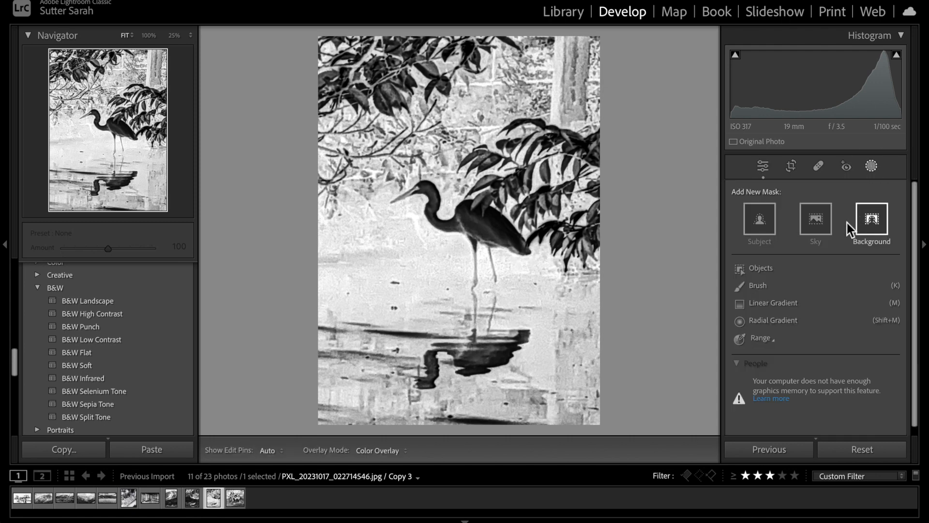
Add a Background mask with exposure 0.78, clarity 35 and blacks −59, then switch to heron Copy 1.
left_click(757, 284)
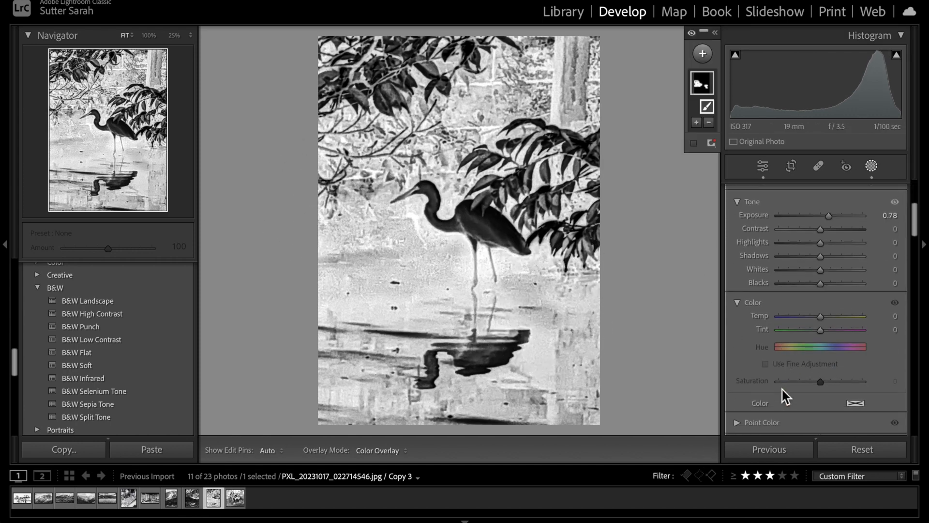
scroll("down", 3)
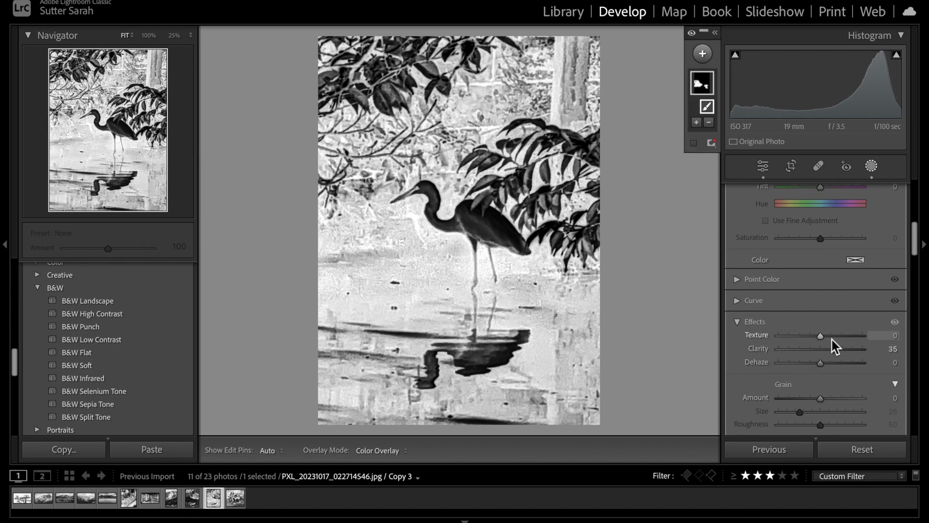
scroll("up", 3)
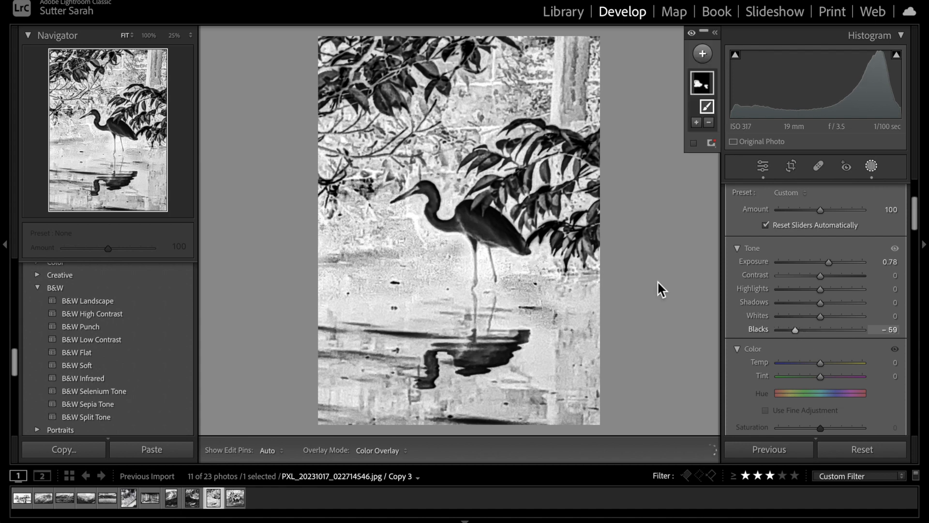
mouse_move(334, 255)
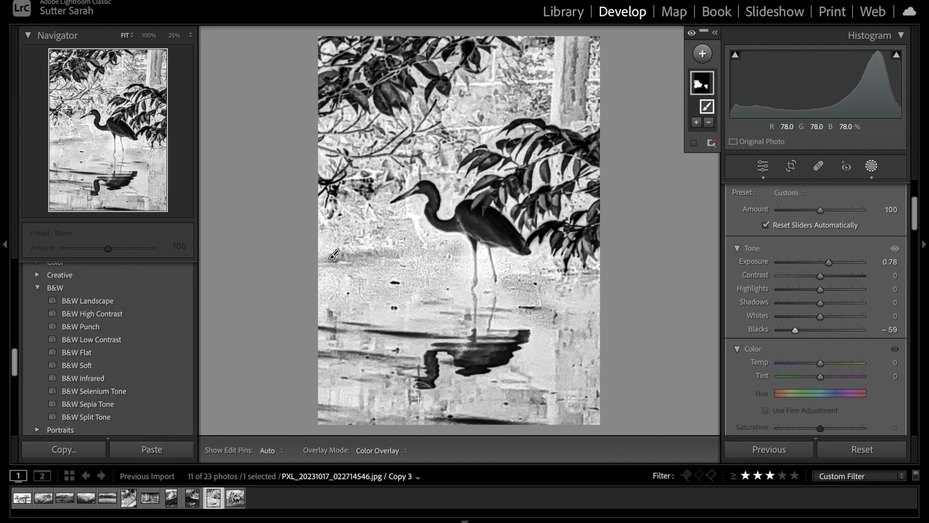
left_click(191, 497)
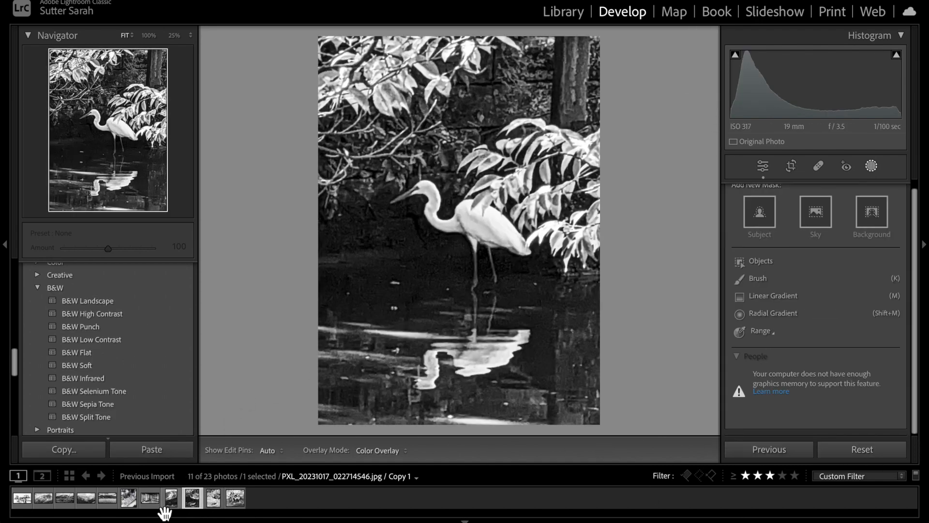
Apply the Invert curve preset to the shoji room and papermaking photos.
left_click(150, 497)
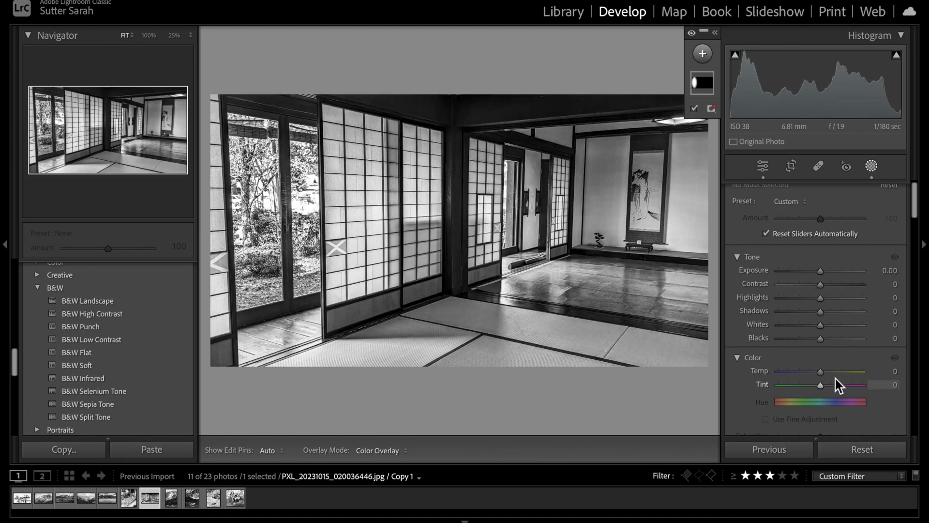
scroll("down", 3)
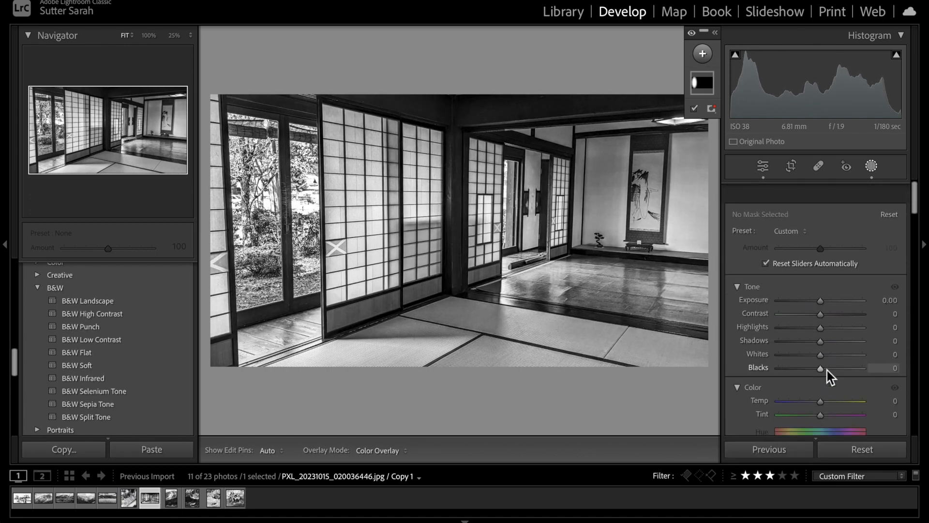
left_click(763, 166)
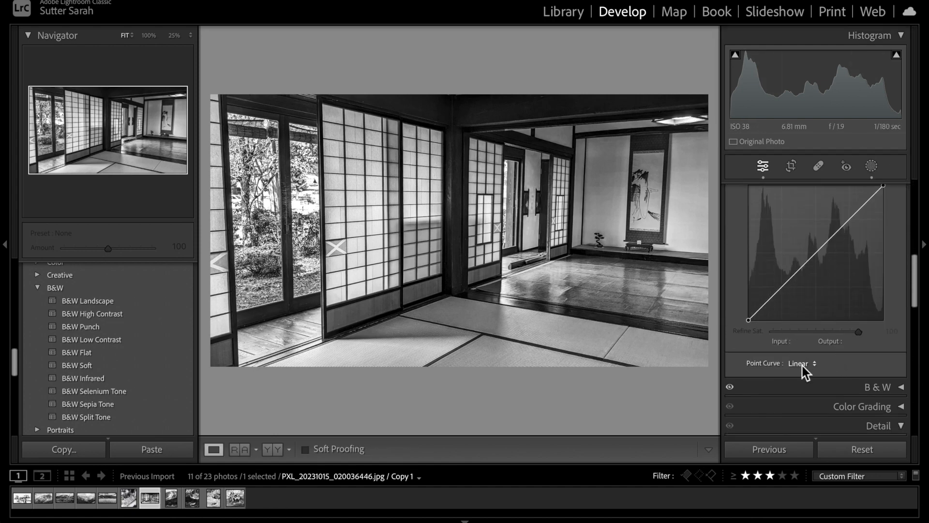
left_click(804, 363)
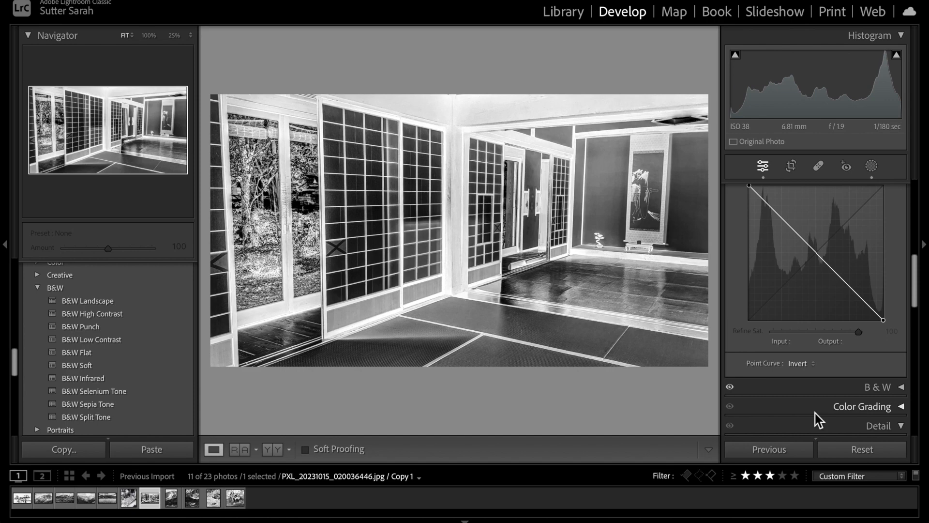
mouse_move(215, 361)
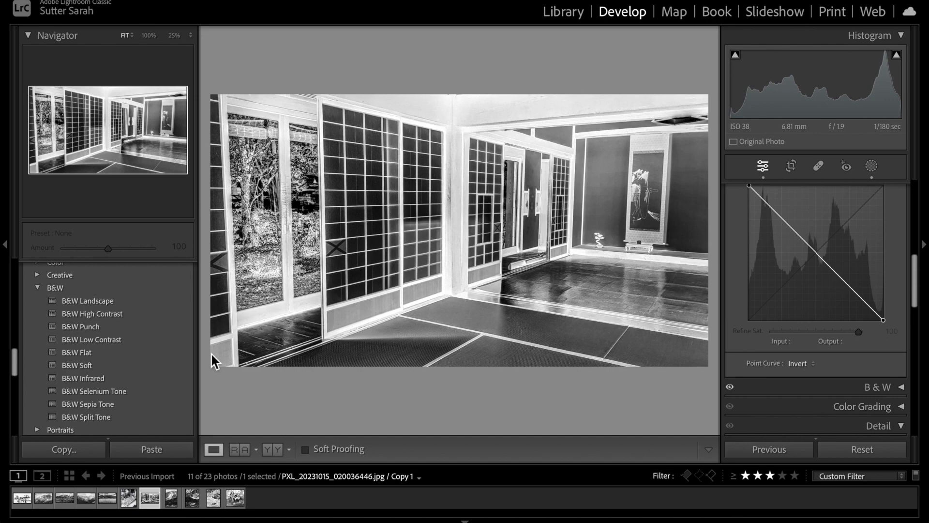
left_click(128, 497)
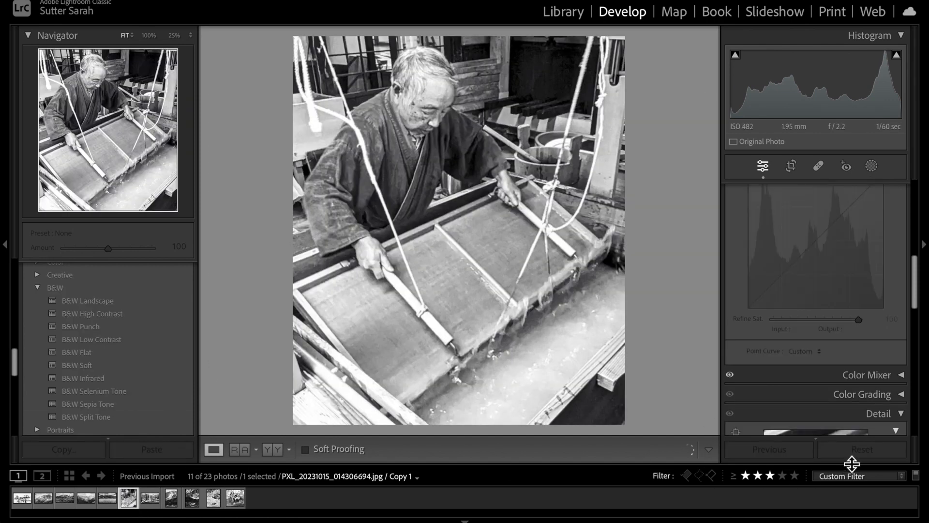
left_click(815, 351)
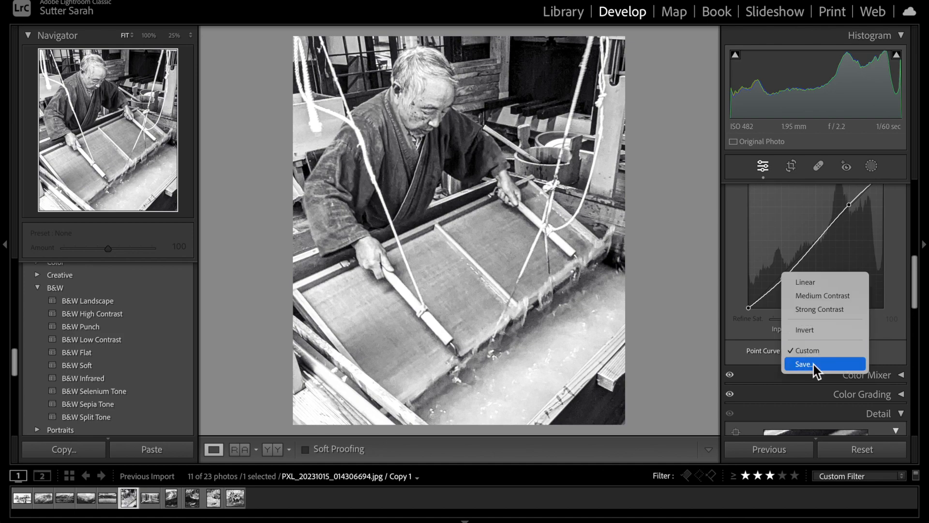
left_click(804, 329)
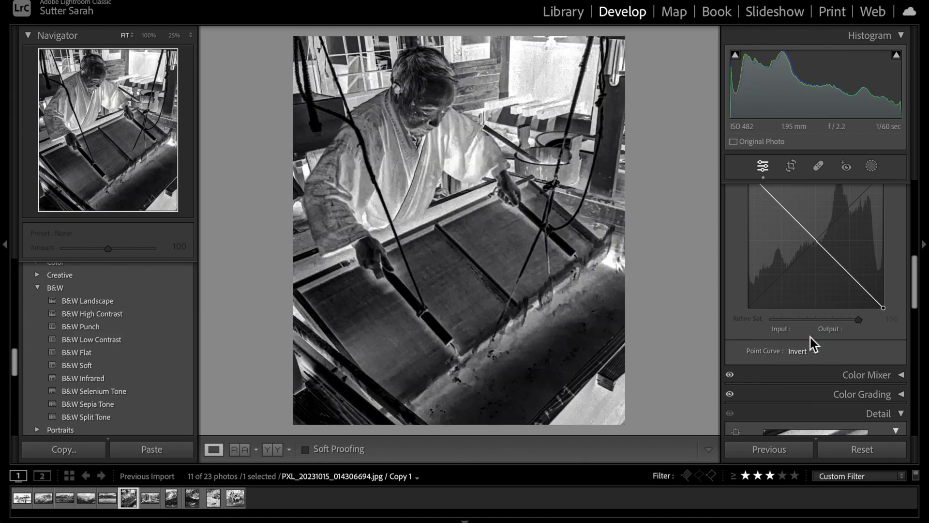
mouse_move(118, 506)
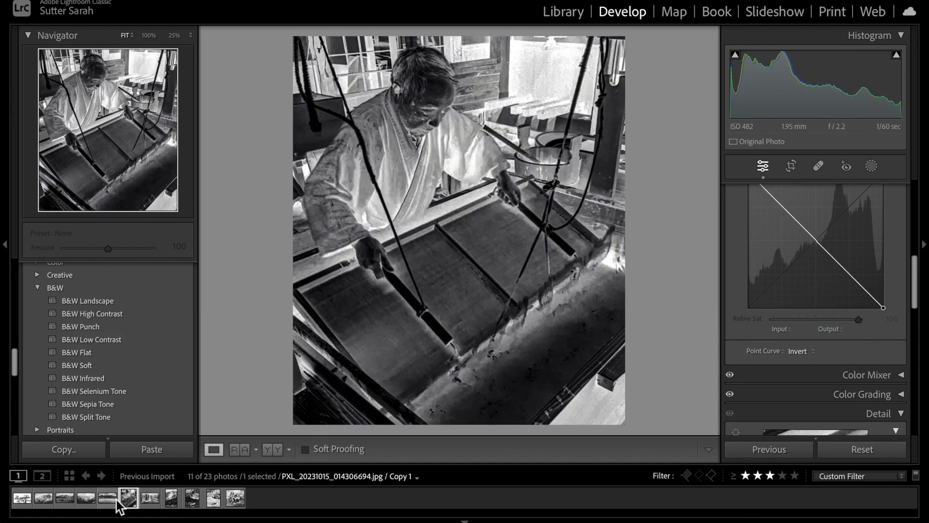
Invert the first five photos and the misty forest shot via the curve preset and Previous, then select all eleven.
left_click(22, 498)
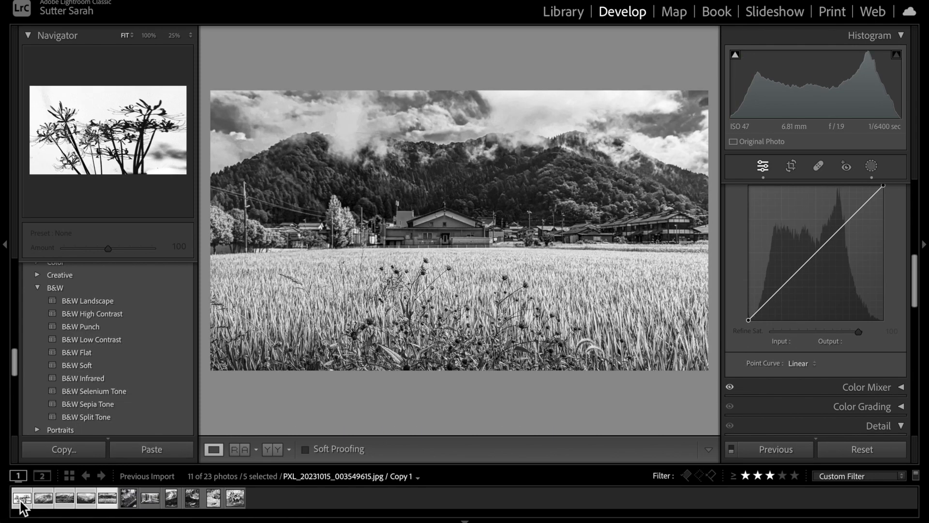
left_click(801, 363)
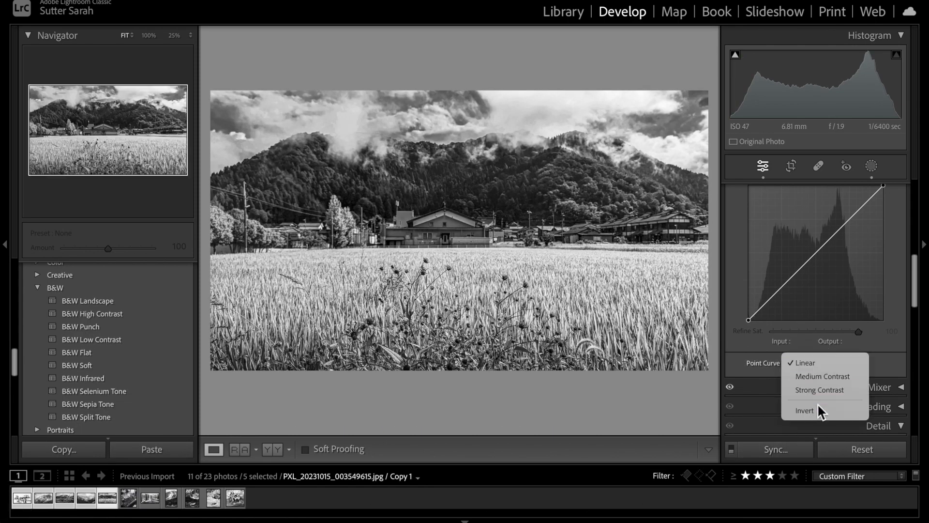
left_click(804, 411)
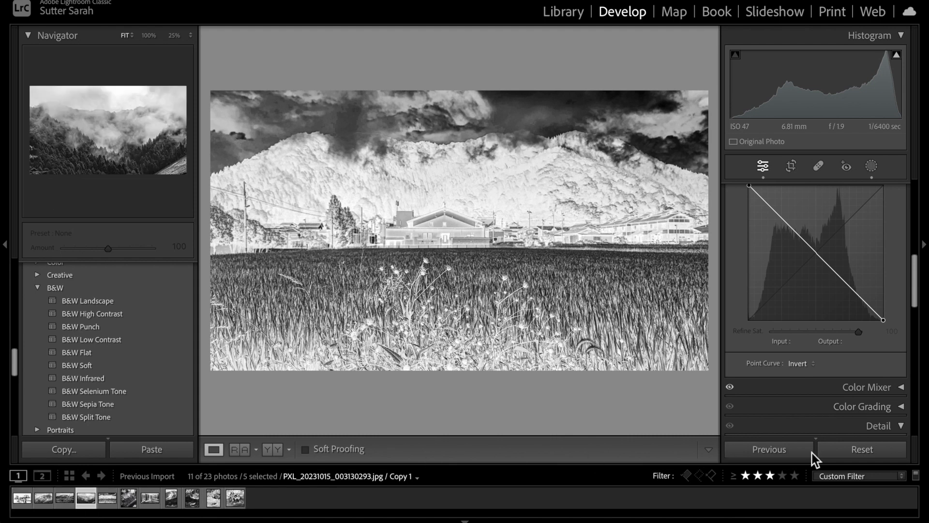
left_click(799, 363)
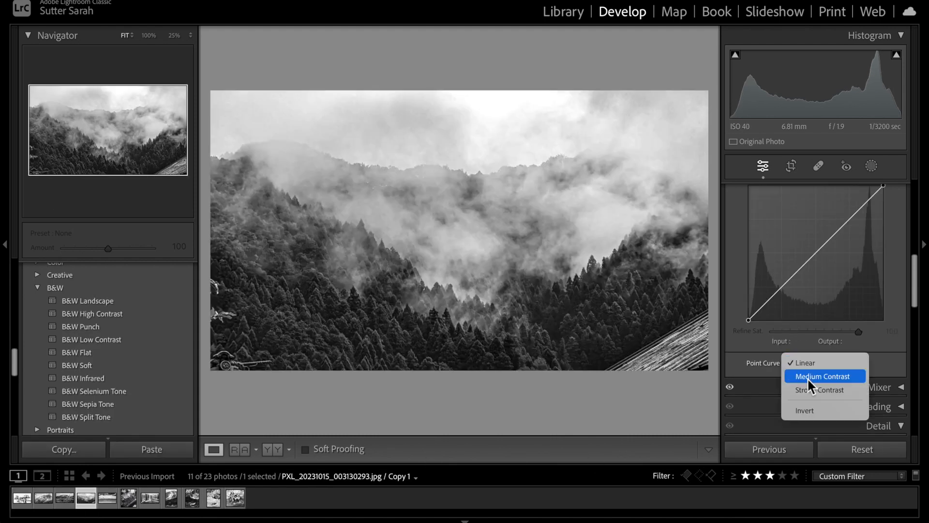
left_click(805, 411)
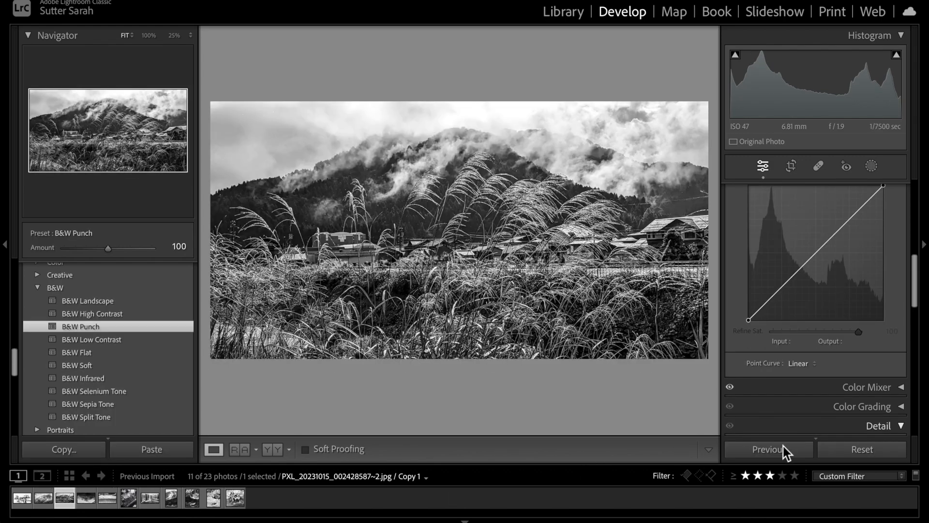
left_click(235, 496)
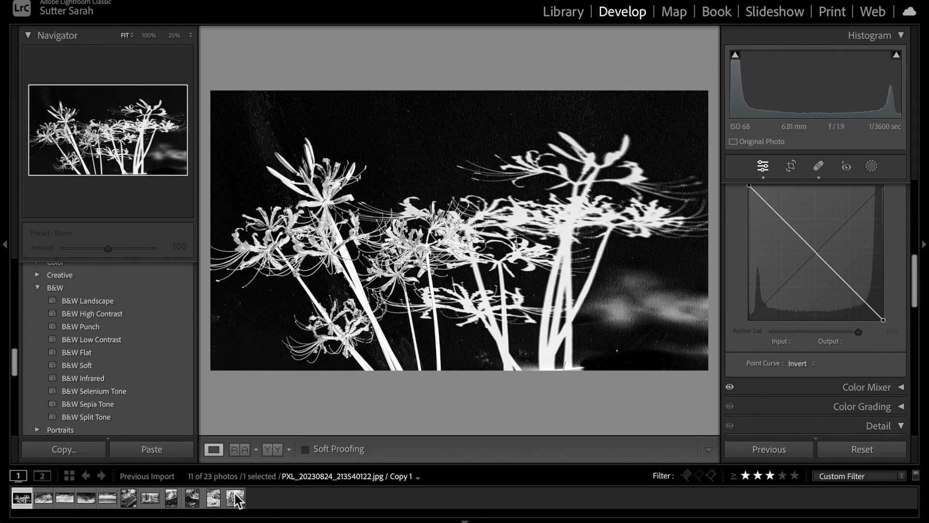
mouse_move(236, 504)
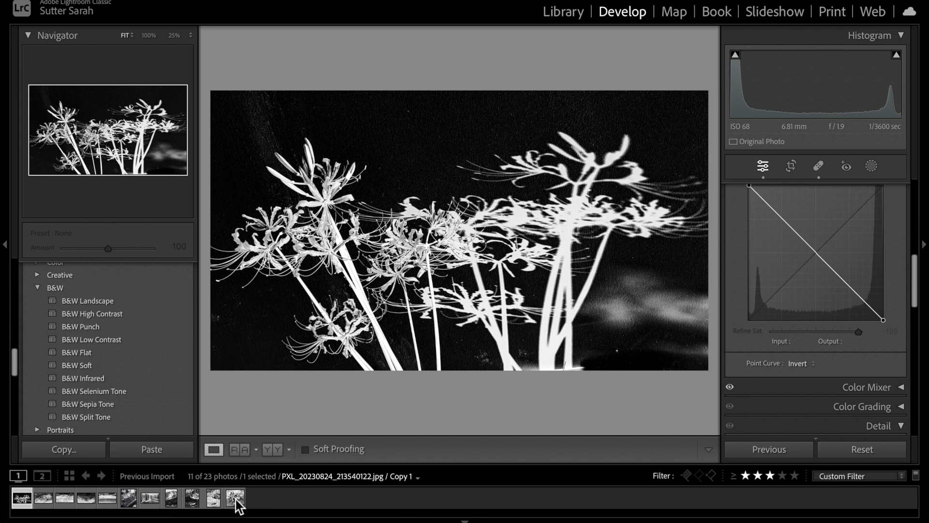
mouse_move(206, 507)
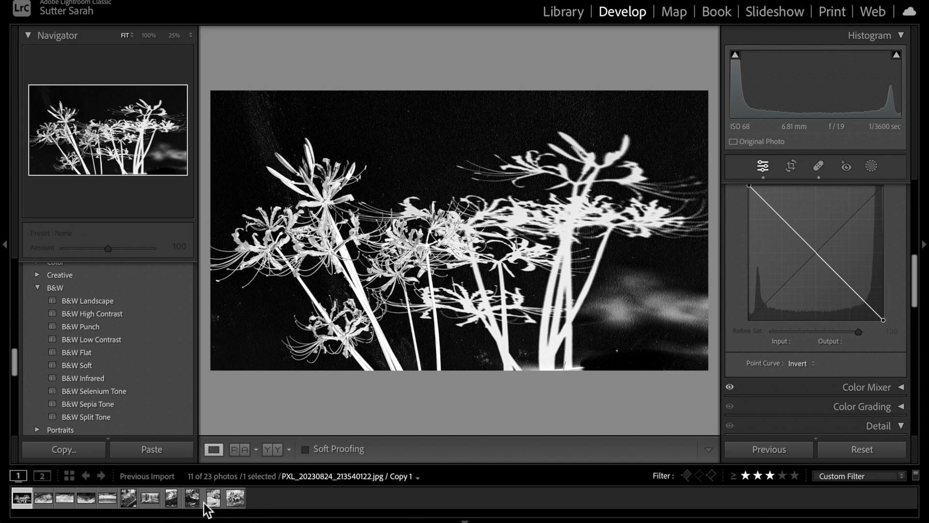
left_click(235, 497)
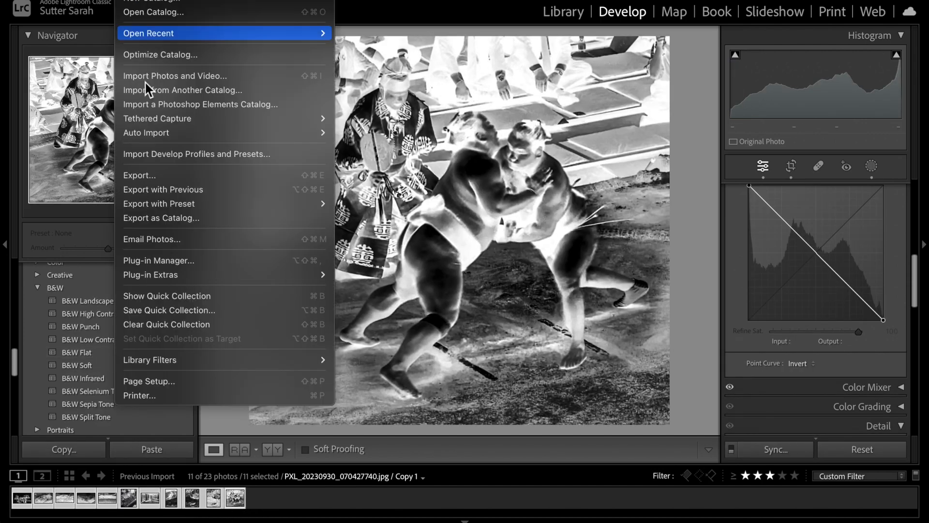
Export the eleven negatives as JPEGs without a watermark, choosing Use Unique Names when files already exist.
left_click(139, 175)
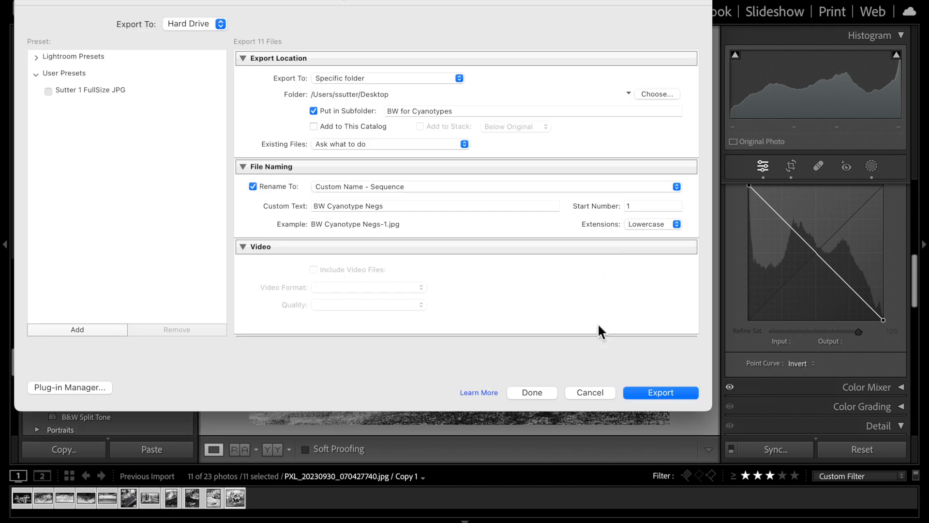
scroll("down", 3)
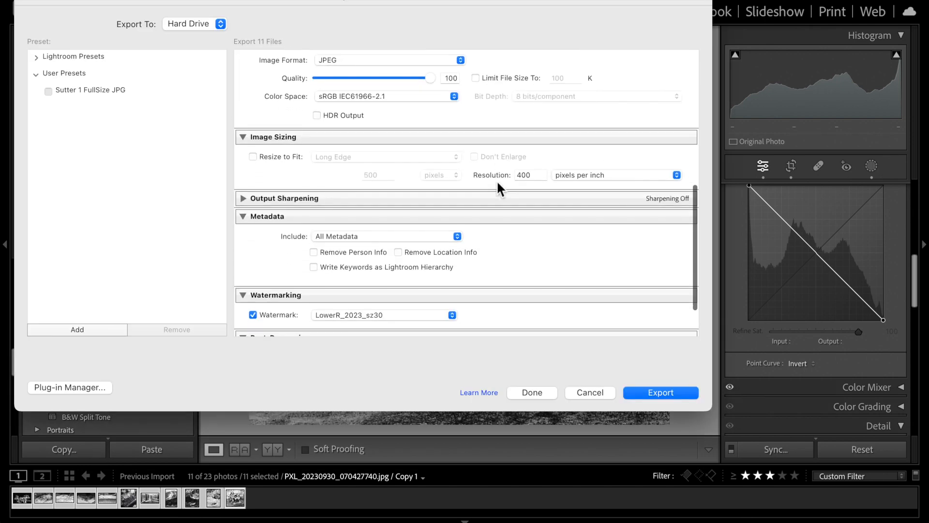
left_click(253, 315)
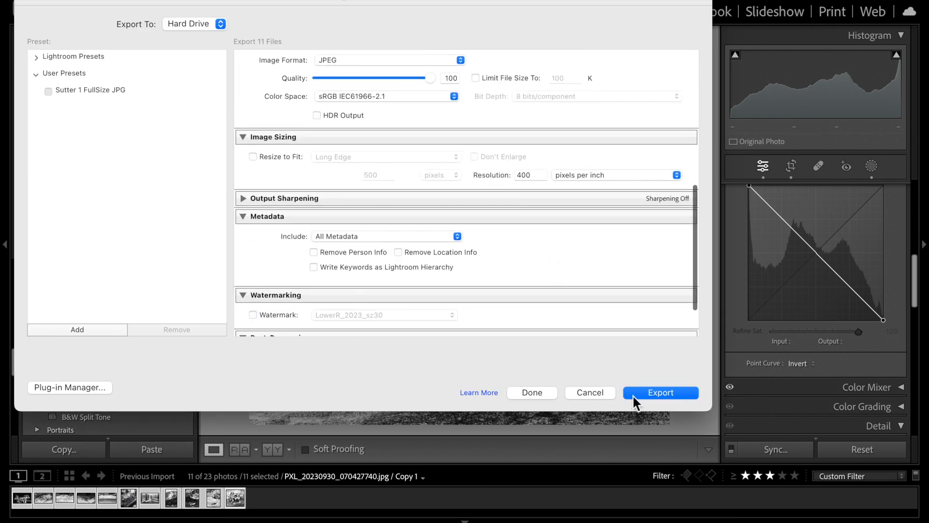
left_click(659, 392)
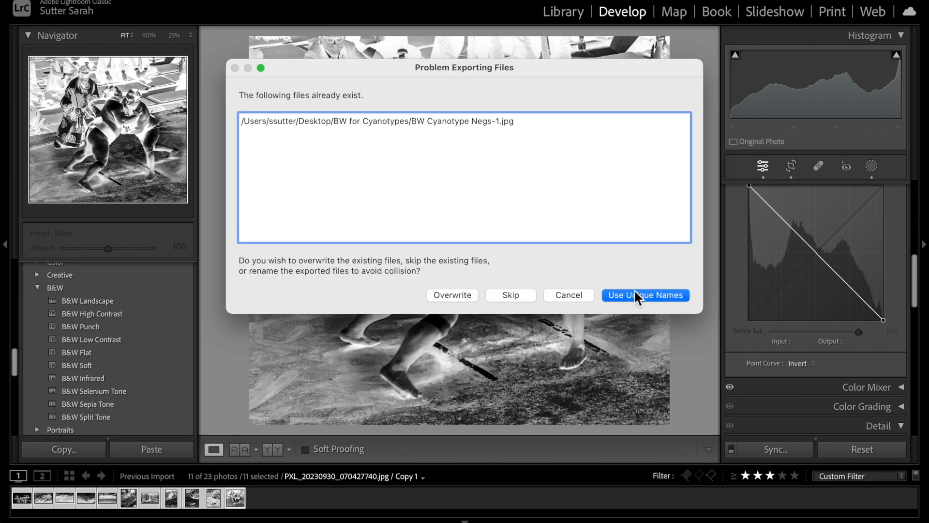
left_click(644, 294)
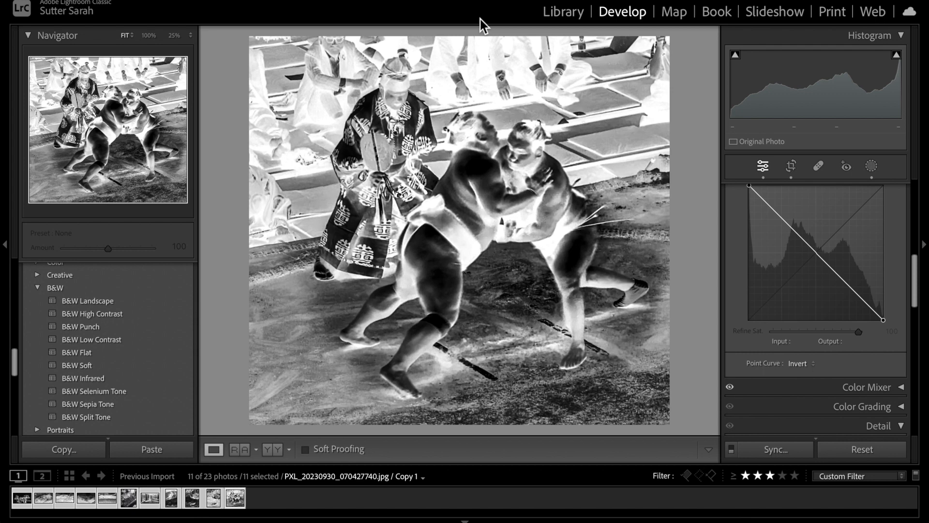
mouse_move(471, 53)
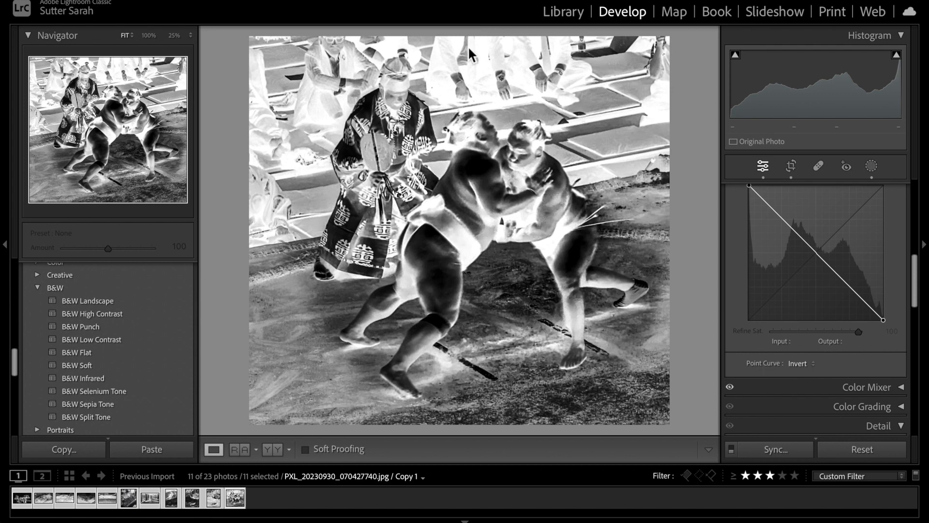
mouse_move(449, 321)
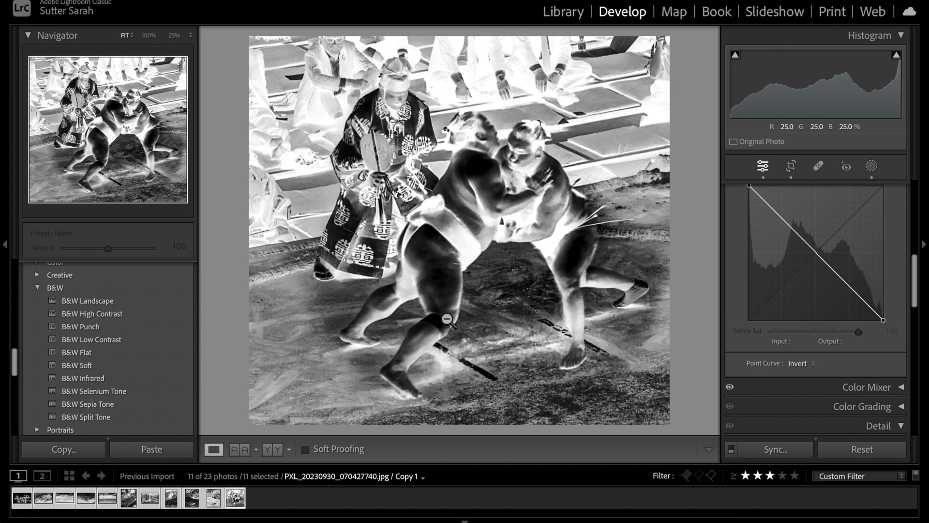
mouse_move(468, 463)
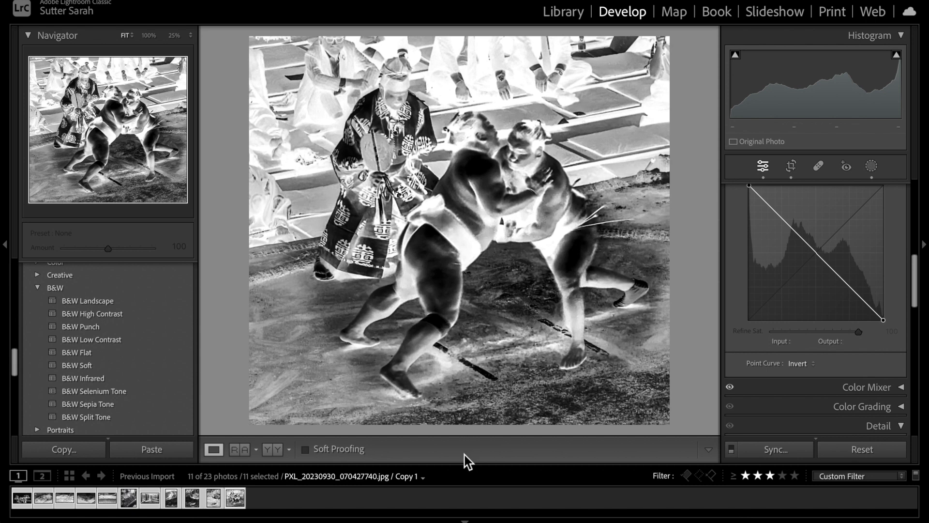
mouse_move(217, 37)
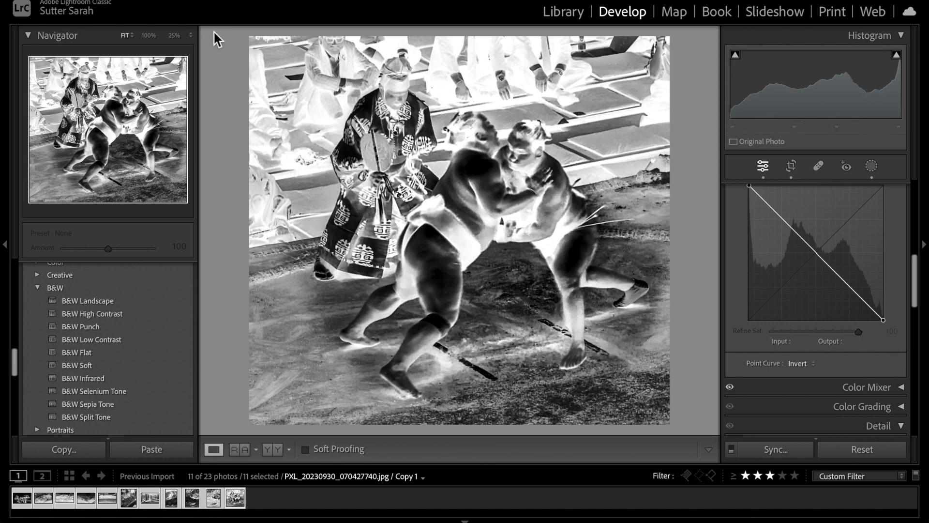
mouse_move(207, 12)
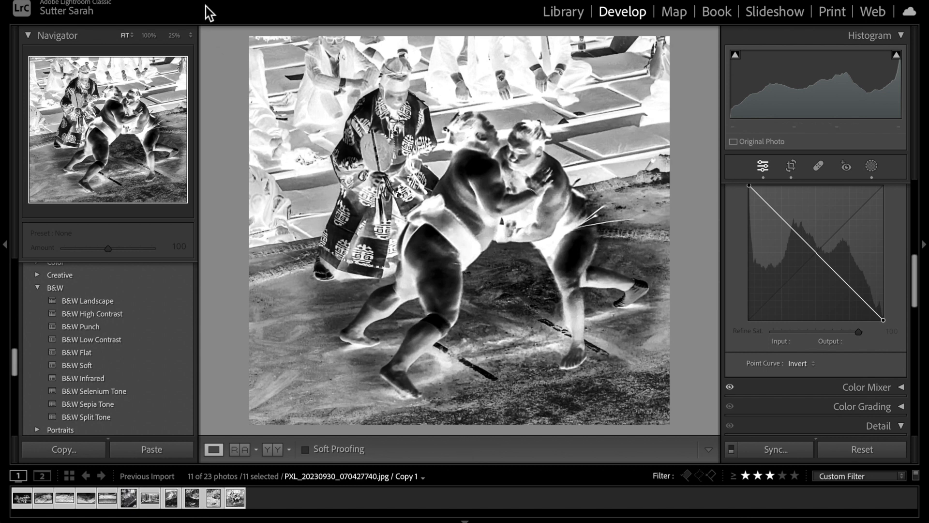